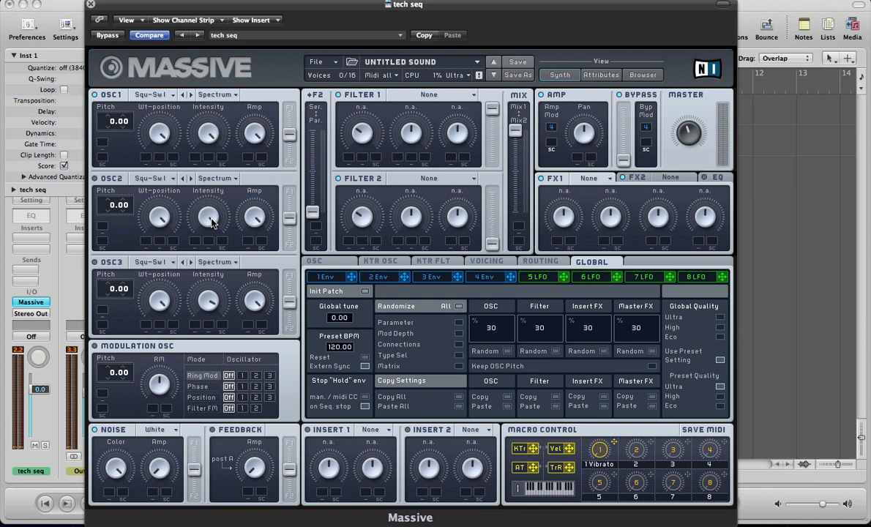
mouse_move(154, 106)
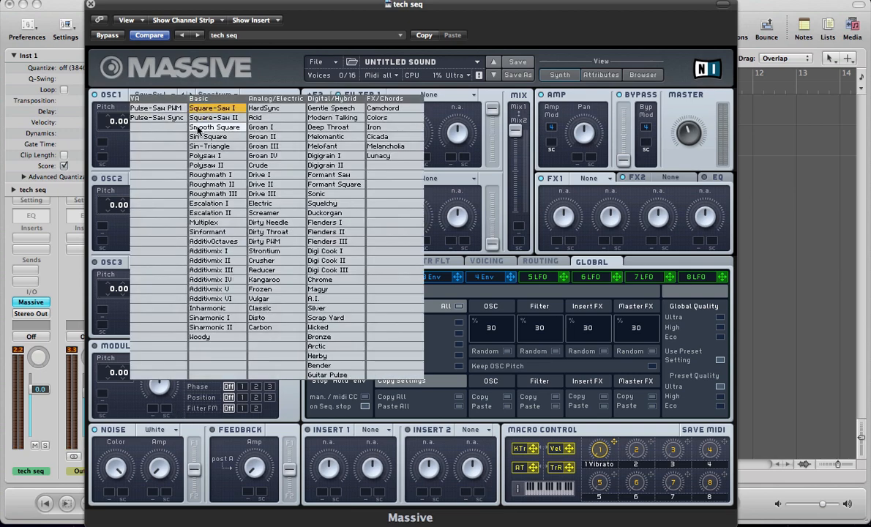
- Load the Smooth Square wavetable on oscillator 1 and tune its pitch to -7.00
click(215, 108)
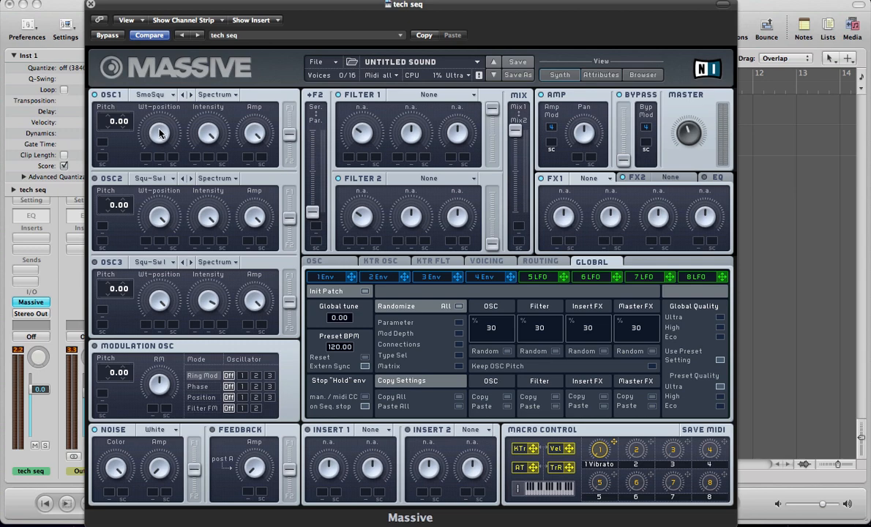
mouse_move(118, 169)
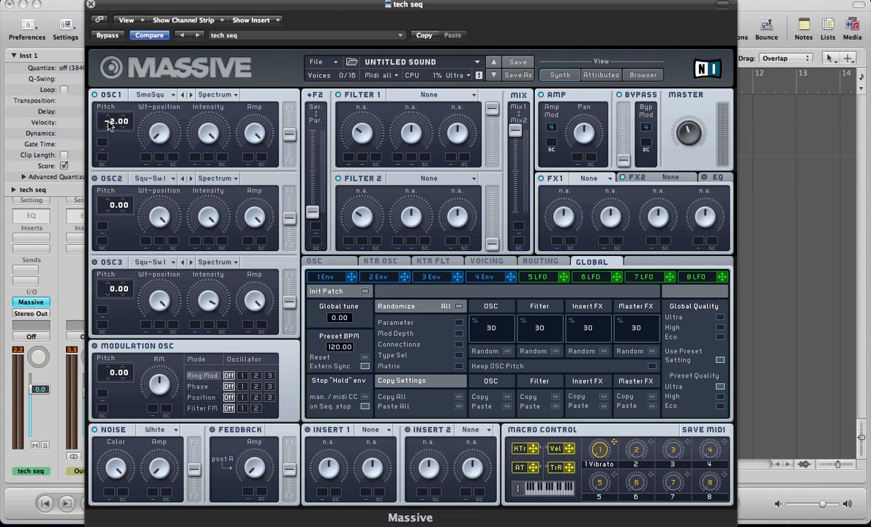
drag(117, 121, 117, 131)
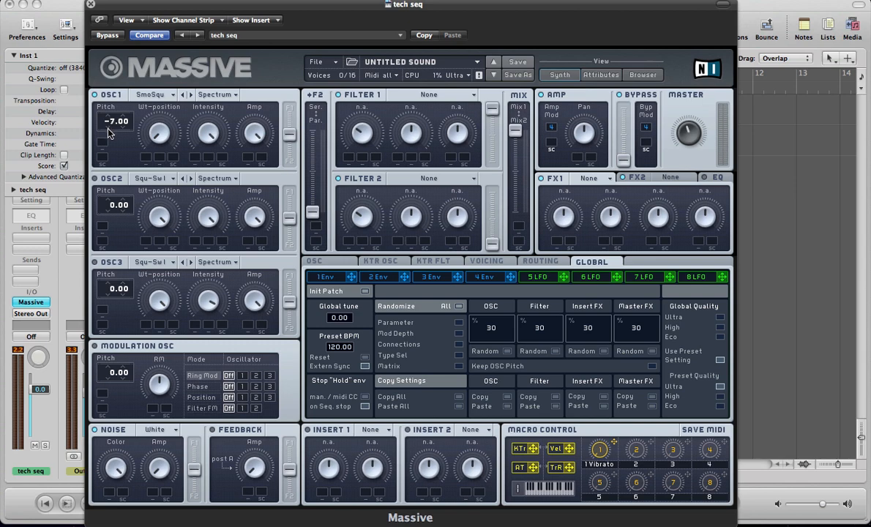
mouse_move(216, 150)
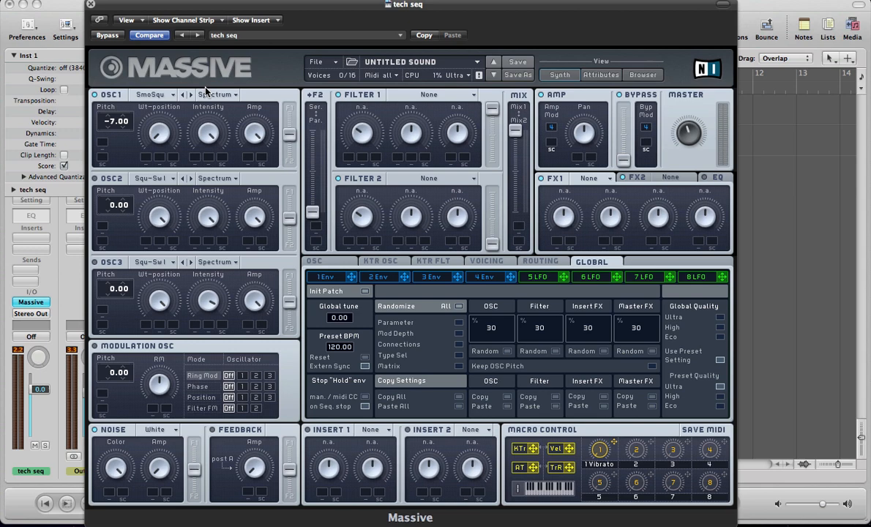
mouse_move(266, 226)
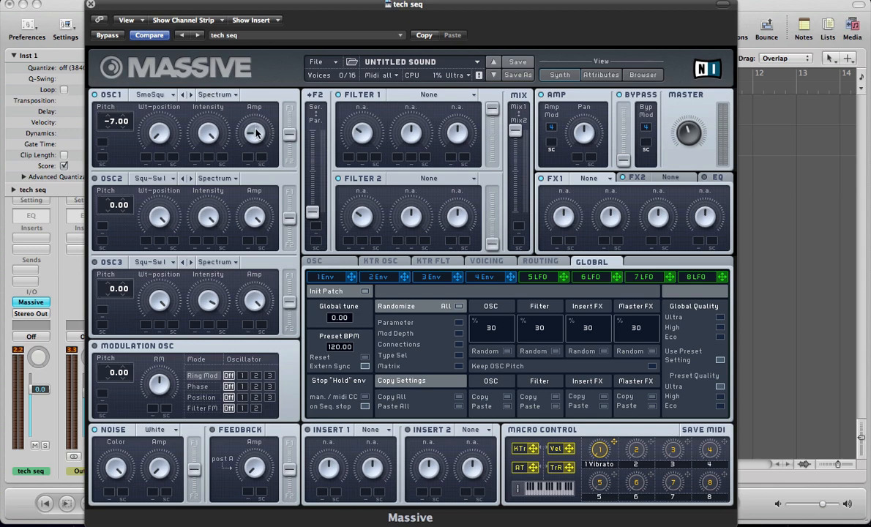
mouse_move(283, 155)
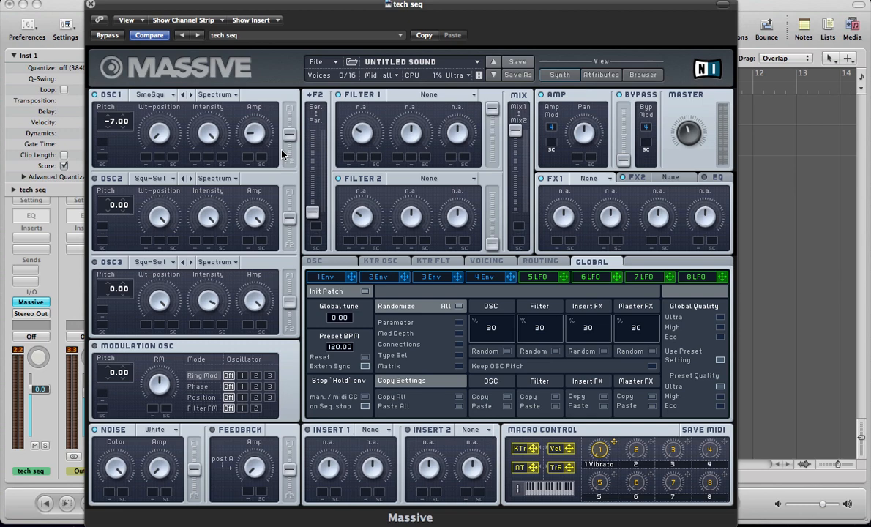
mouse_move(95, 195)
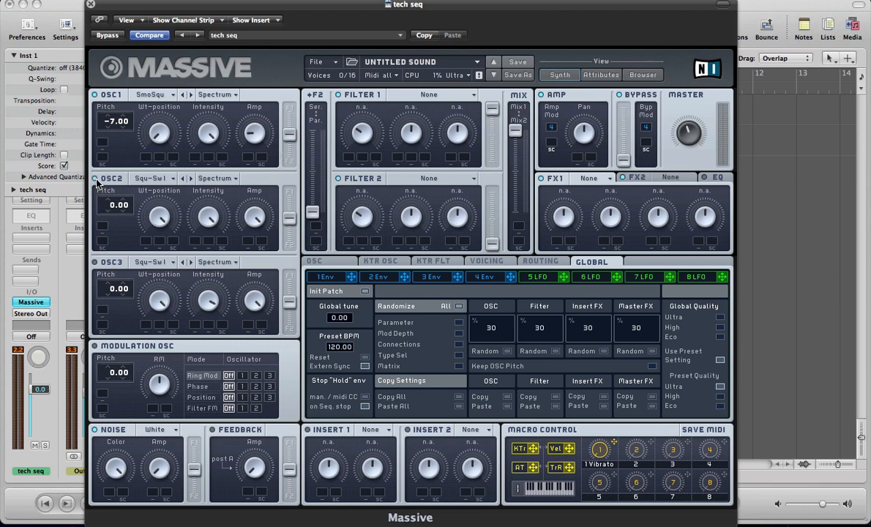
mouse_move(171, 189)
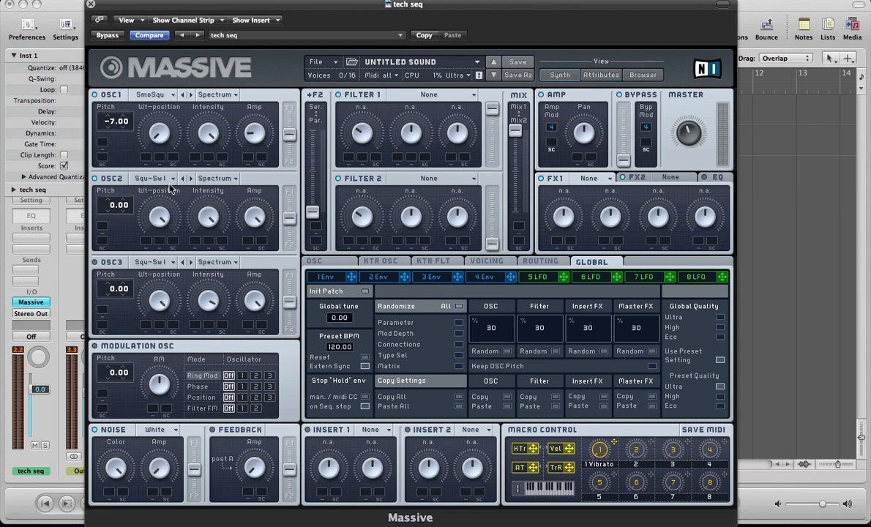
mouse_move(117, 165)
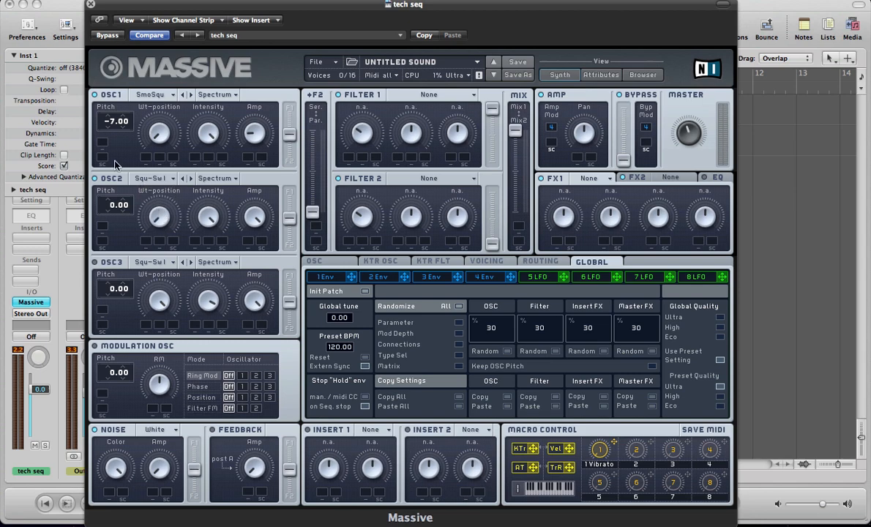
mouse_move(114, 190)
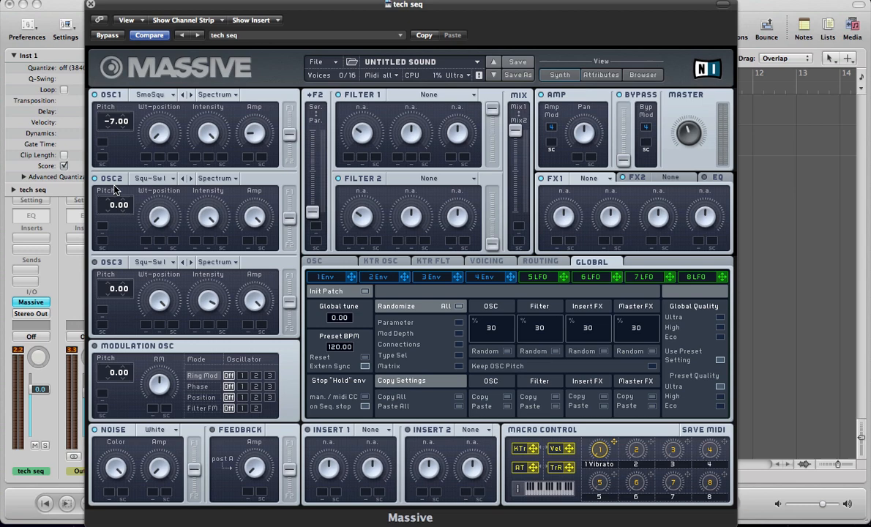
mouse_move(208, 194)
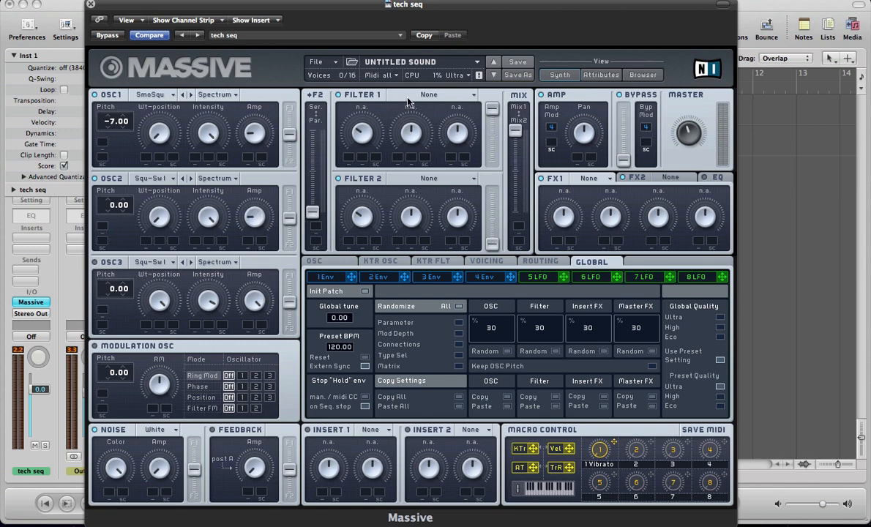
- Make filter 1 a Daft filter from the type list
click(428, 95)
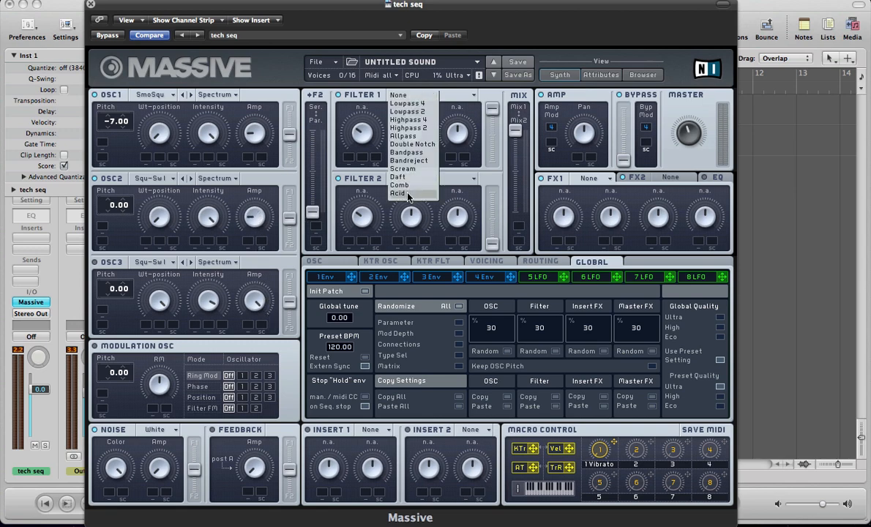
click(398, 177)
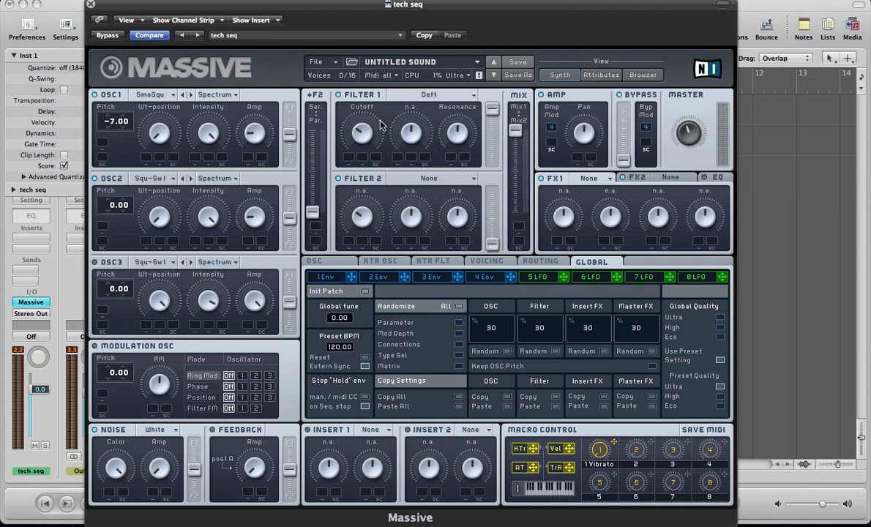
mouse_move(364, 134)
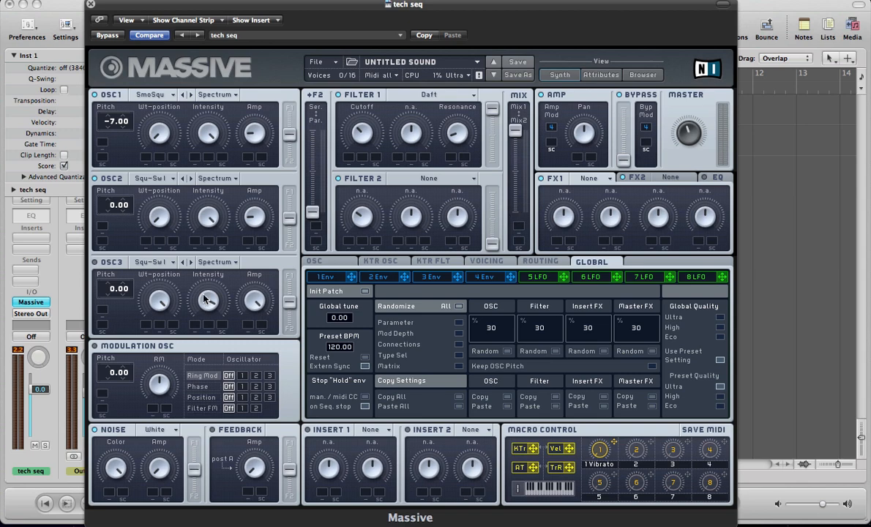
mouse_move(516, 298)
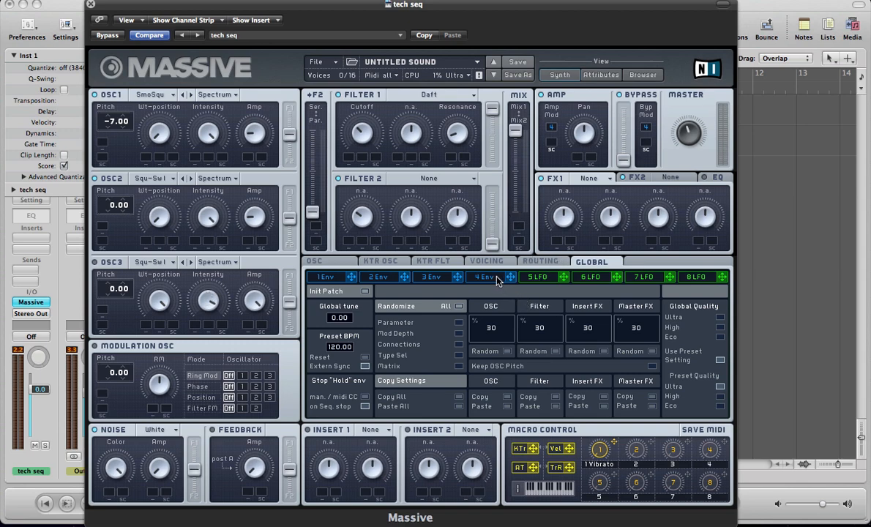
- Show the fourth envelope's settings in the modulation editor
click(483, 276)
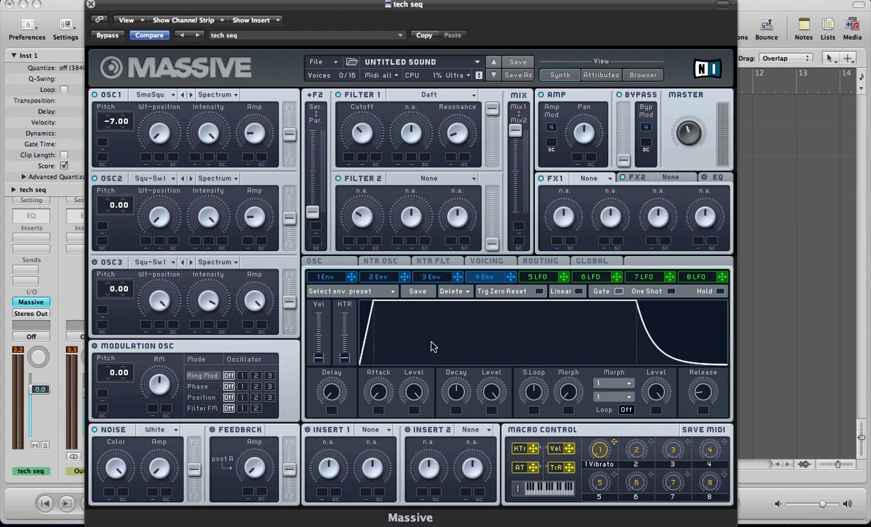
mouse_move(456, 394)
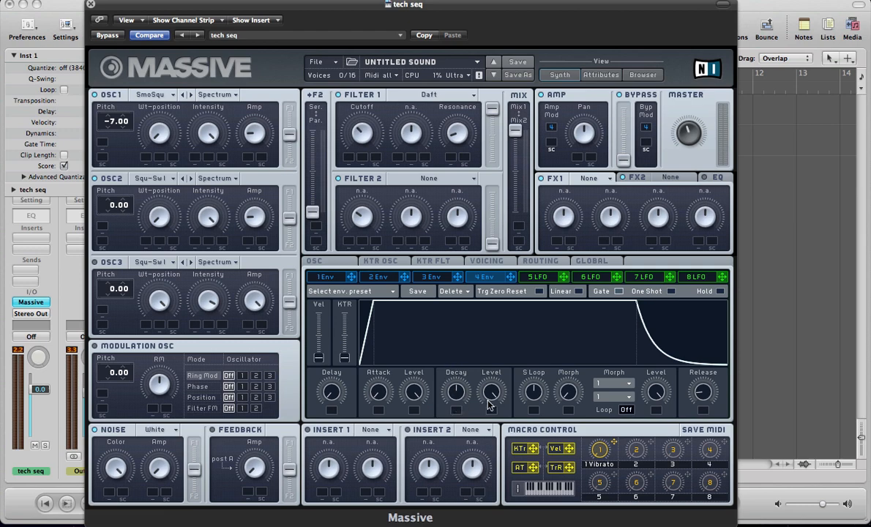
mouse_move(694, 395)
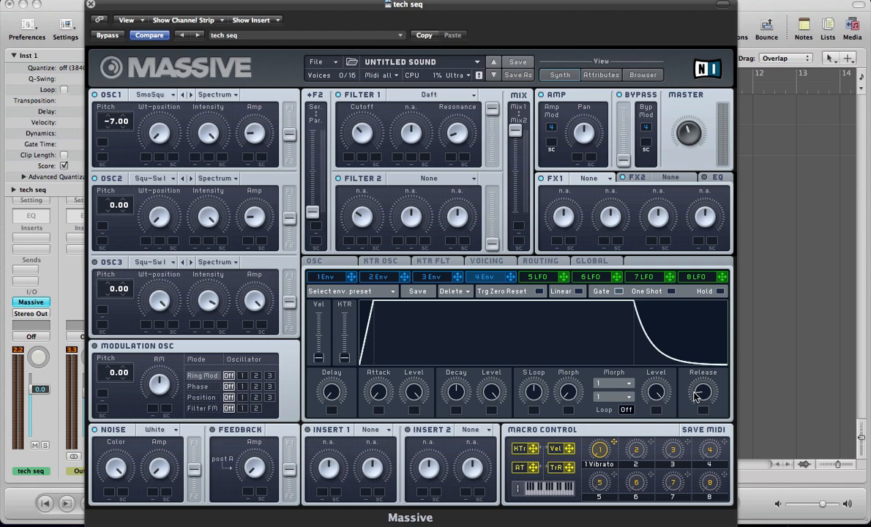
mouse_move(729, 397)
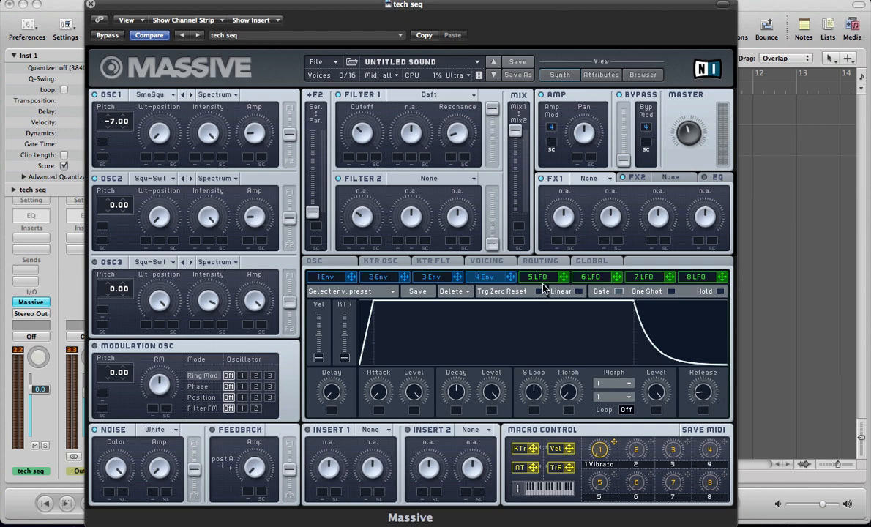
- Turn the fifth modulation slot from an LFO into a Stepper
click(537, 276)
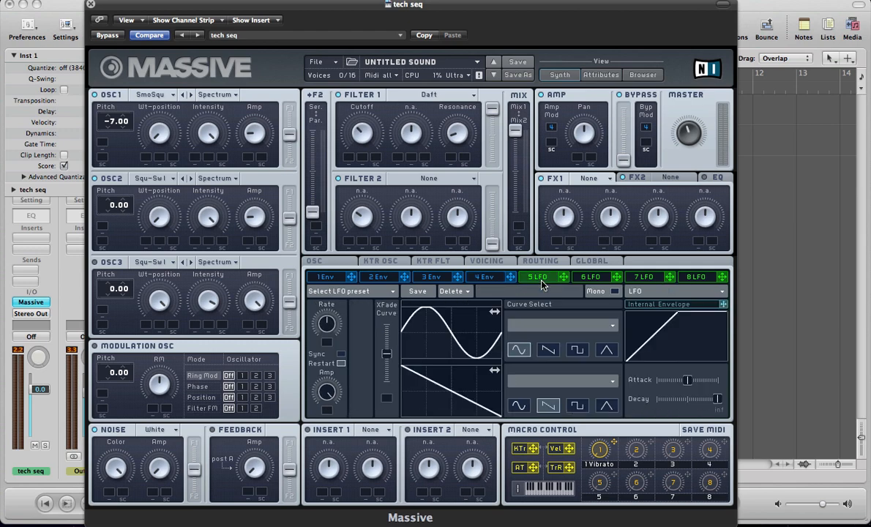
mouse_move(659, 297)
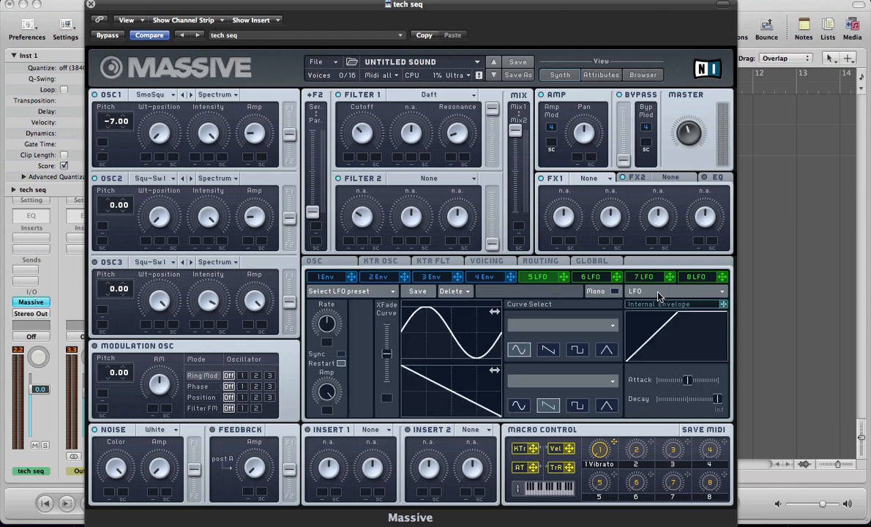
click(537, 277)
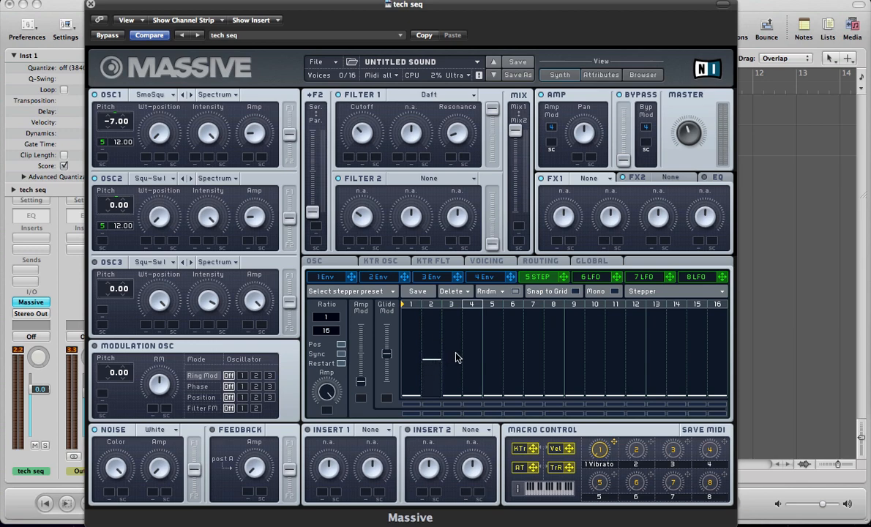
- Draw varied step heights across the stepper's 16 bars for the pitch pattern
drag(451, 359, 452, 340)
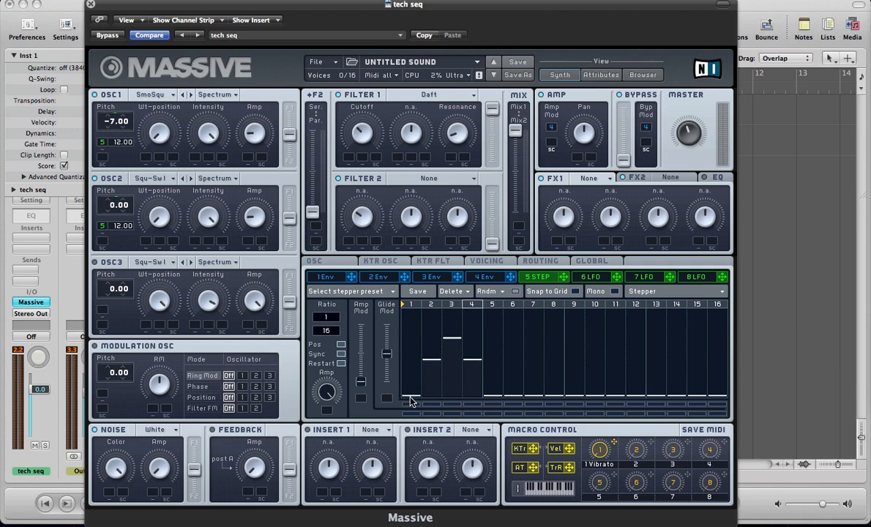
mouse_move(472, 394)
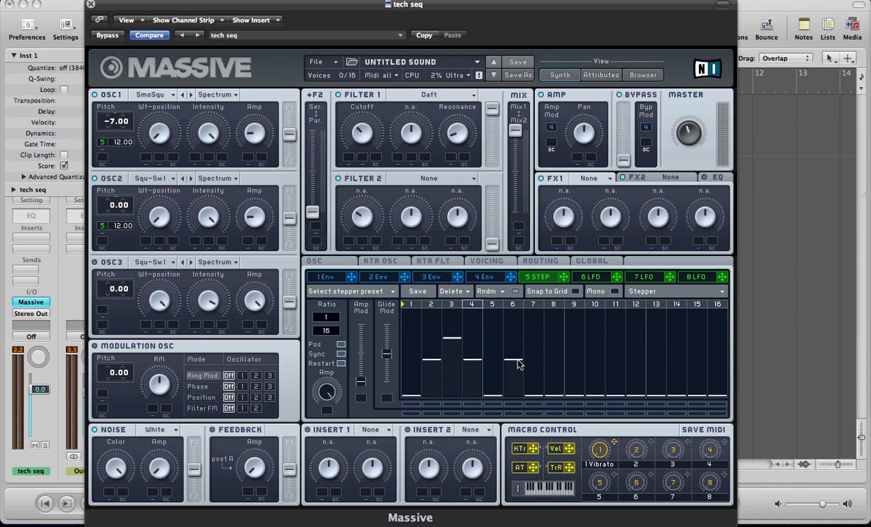
drag(532, 366, 532, 338)
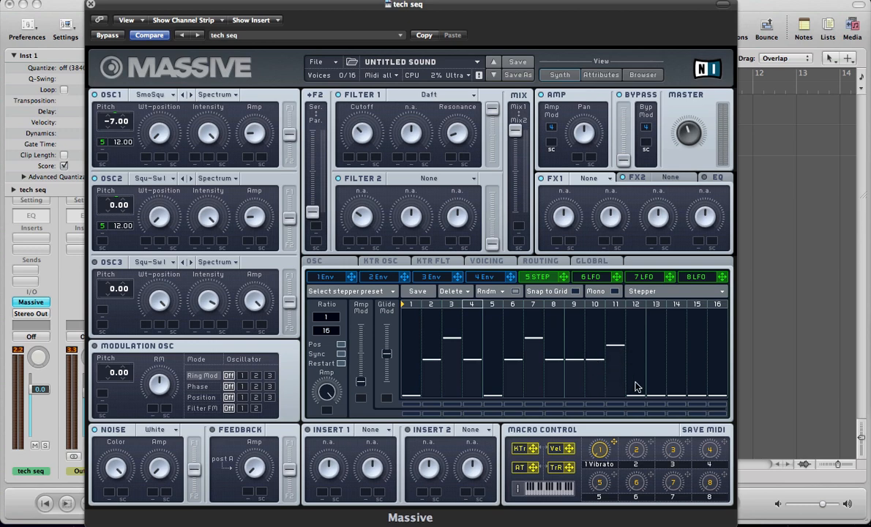
drag(652, 388, 652, 350)
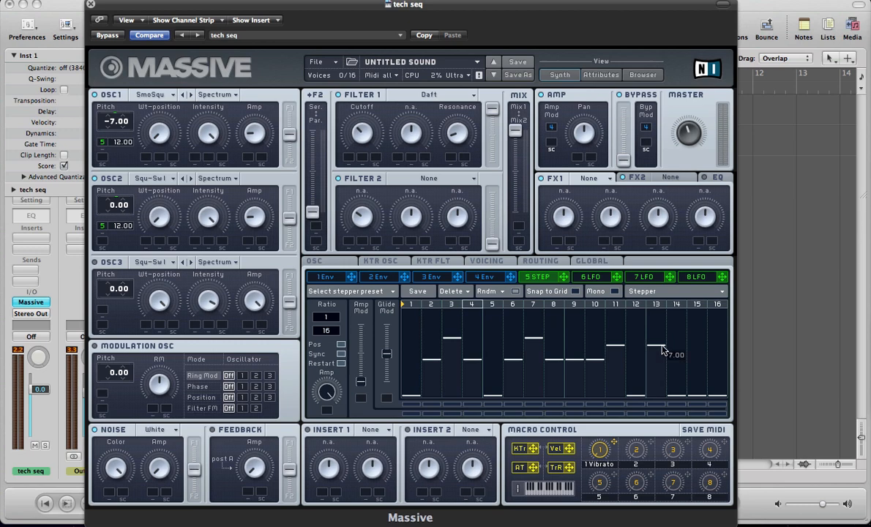
mouse_move(682, 362)
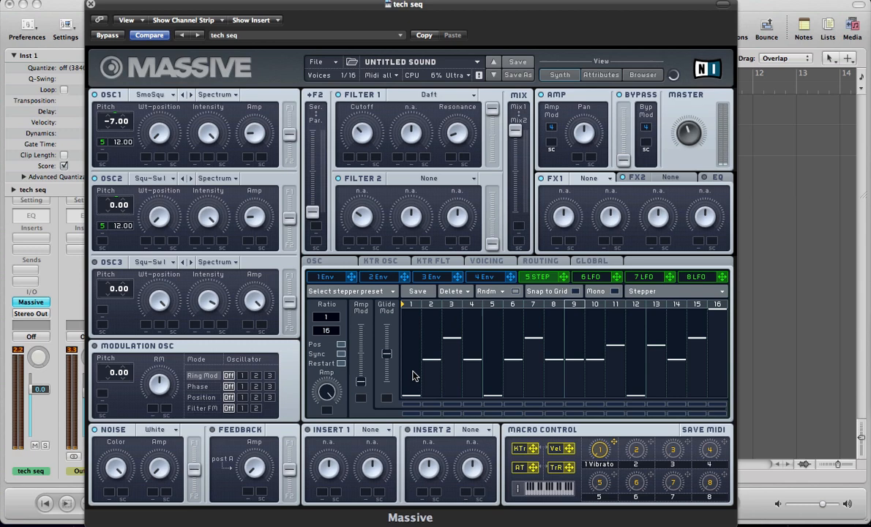
- Show the sixth modulator's Performer settings for curve editing
click(591, 277)
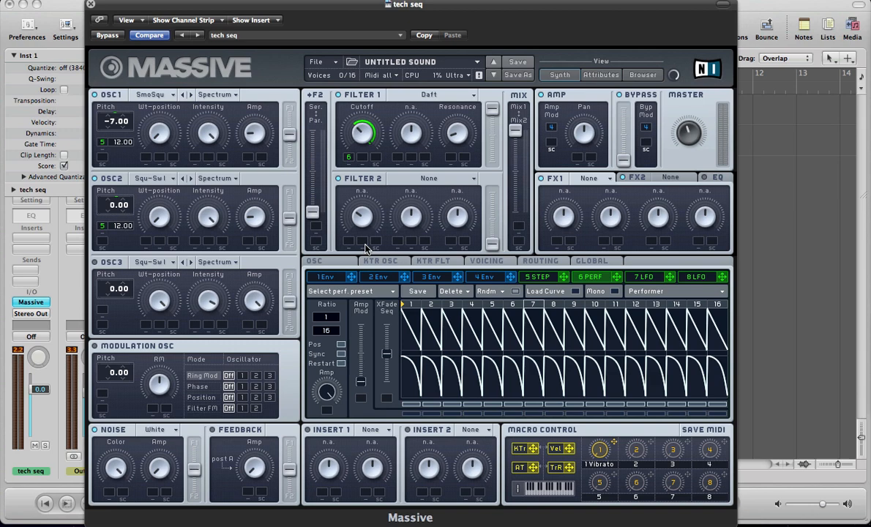
mouse_move(623, 284)
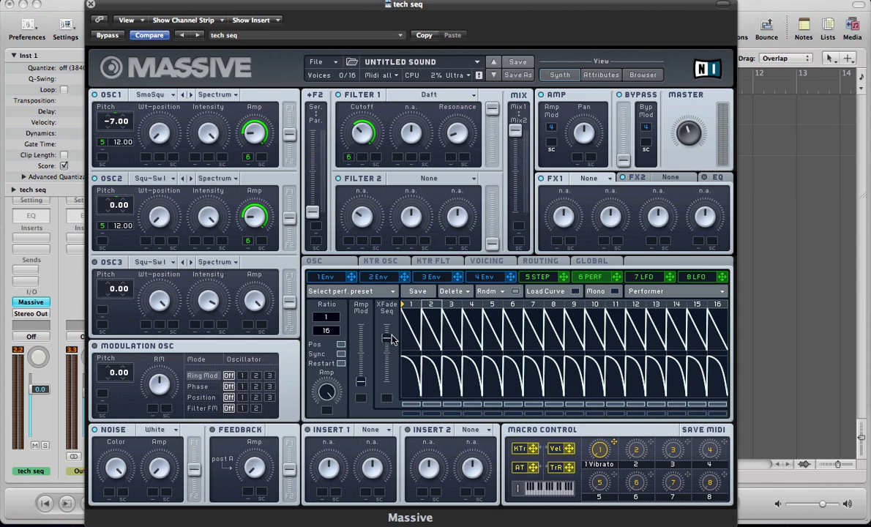
mouse_move(410, 338)
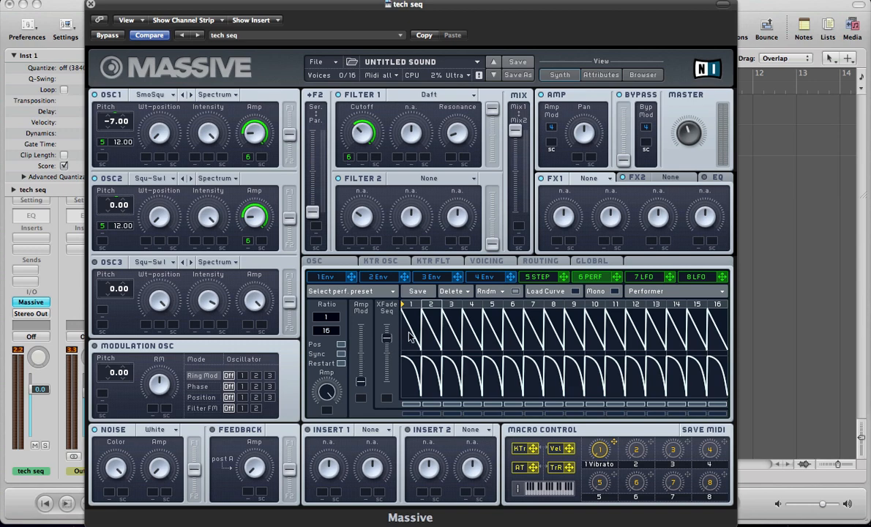
mouse_move(494, 421)
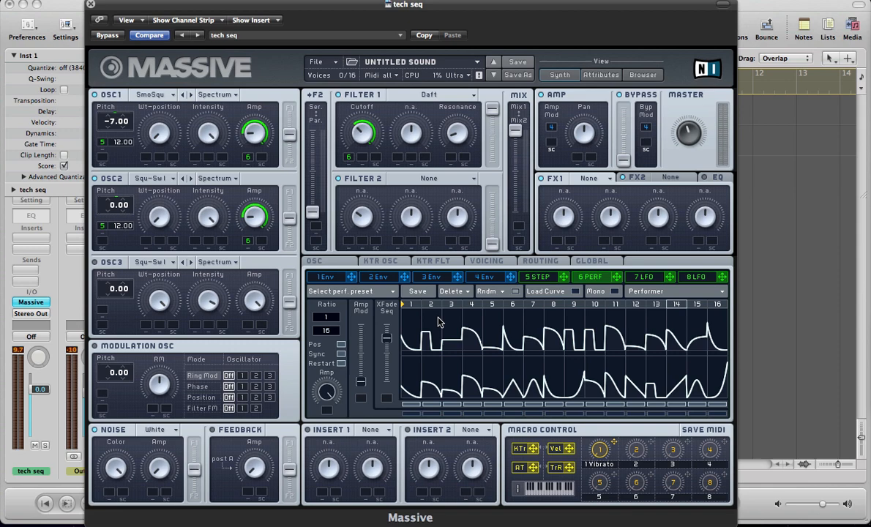
mouse_move(498, 426)
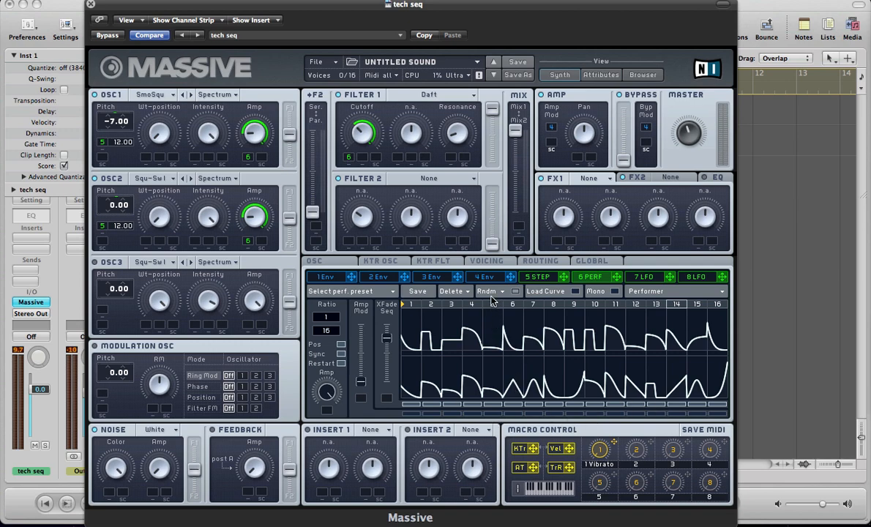
mouse_move(492, 296)
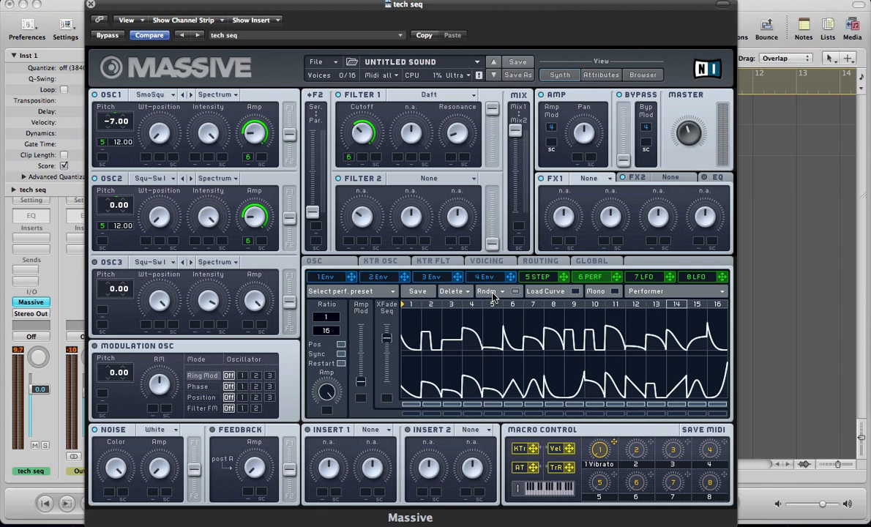
- Browse the performer's Rndm options and dismiss them without applying any
click(488, 291)
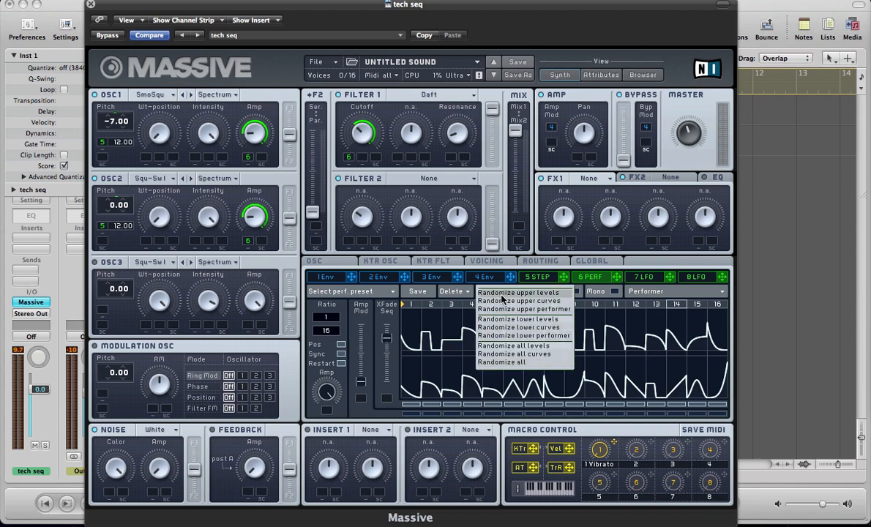
mouse_move(541, 301)
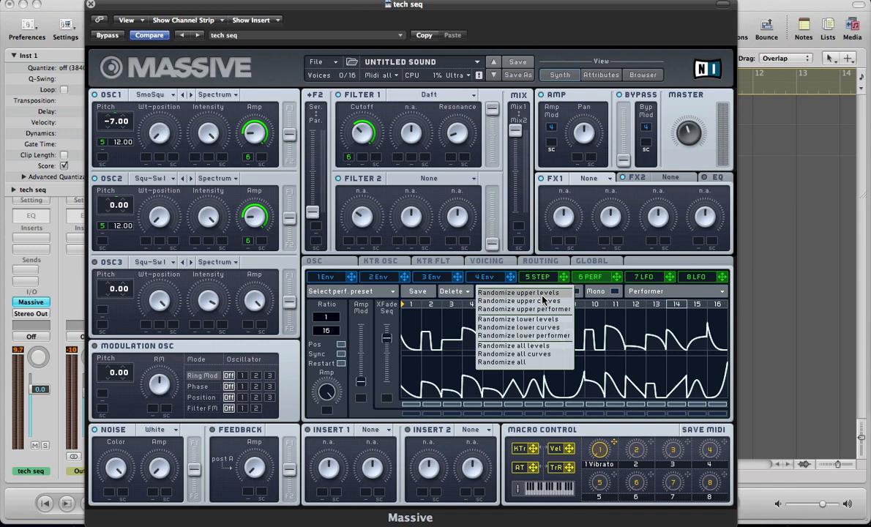
mouse_move(510, 316)
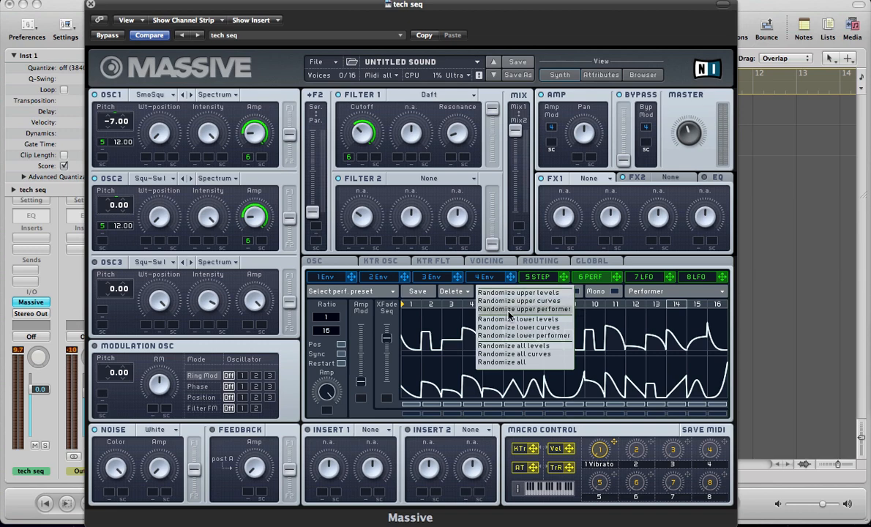
mouse_move(524, 316)
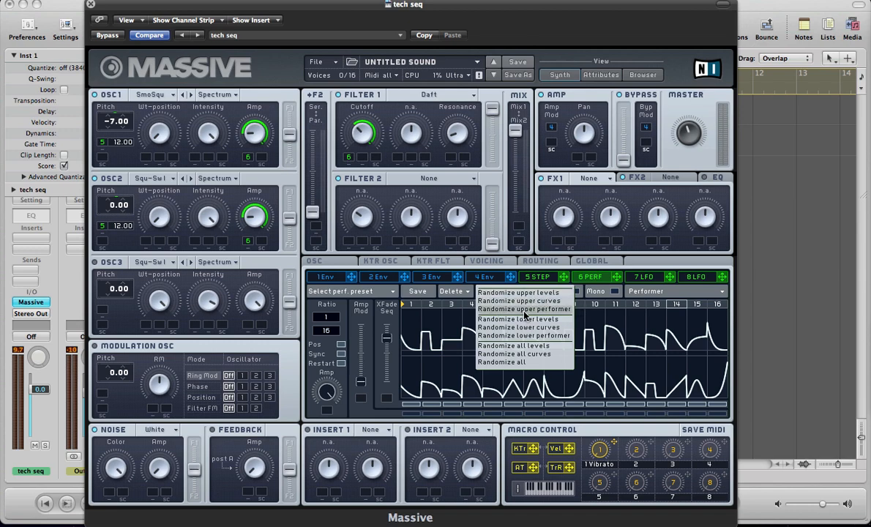
mouse_move(524, 335)
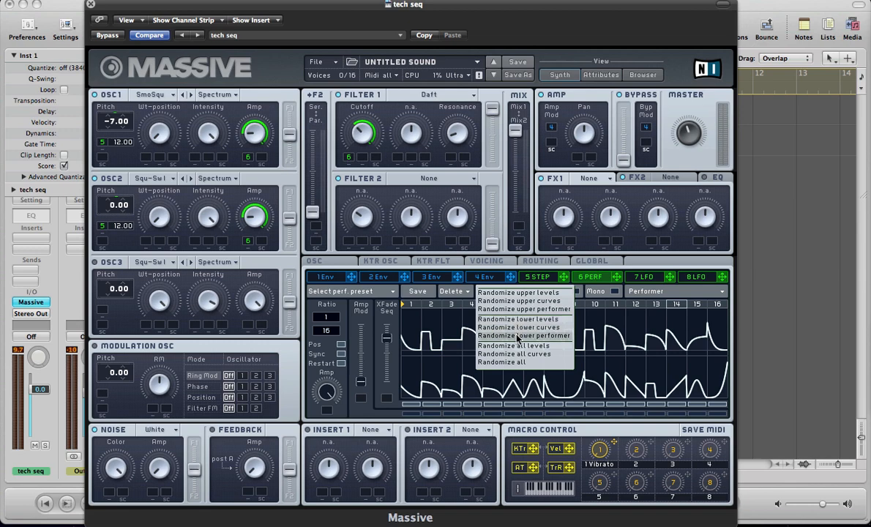
mouse_move(515, 354)
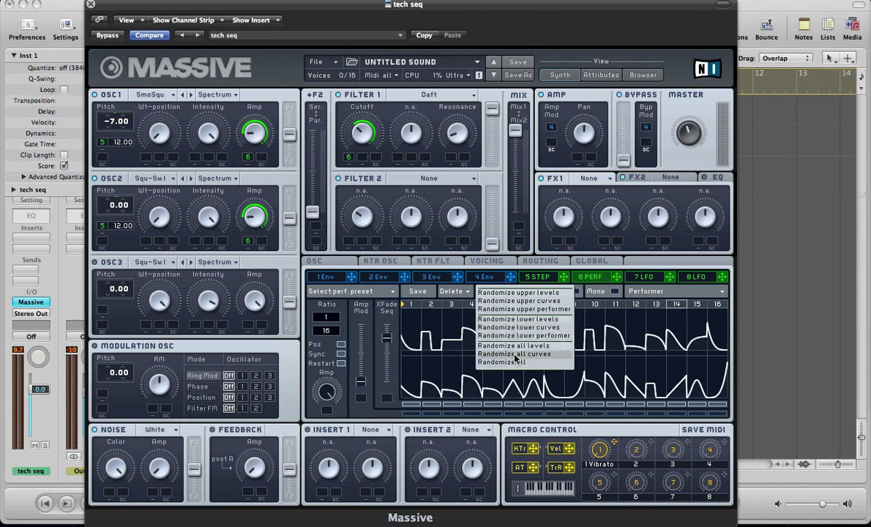
mouse_move(516, 300)
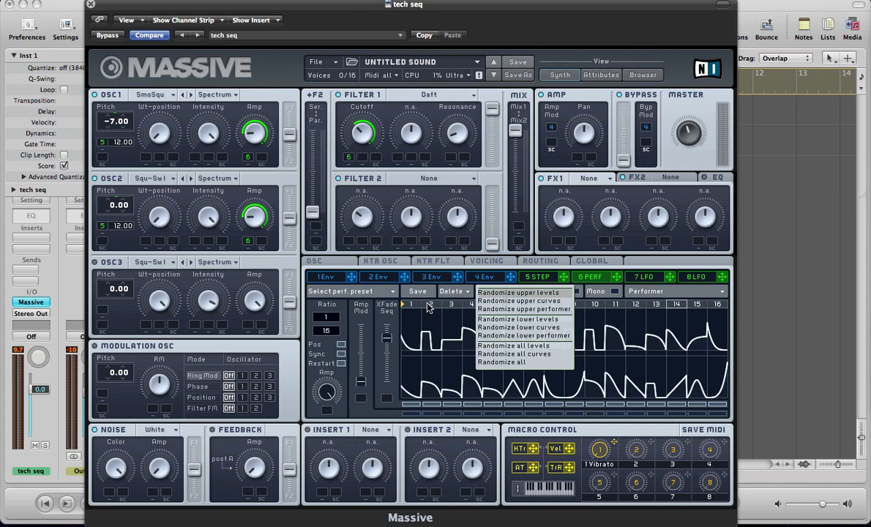
click(514, 292)
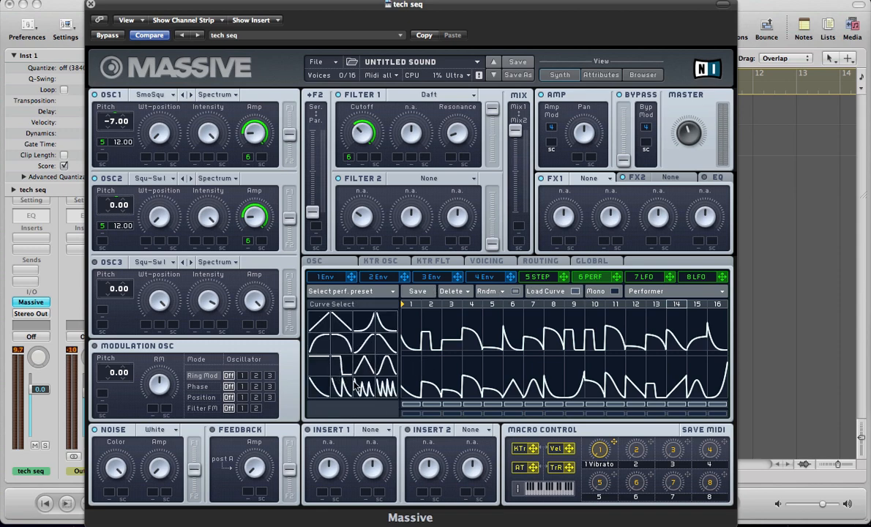
mouse_move(391, 391)
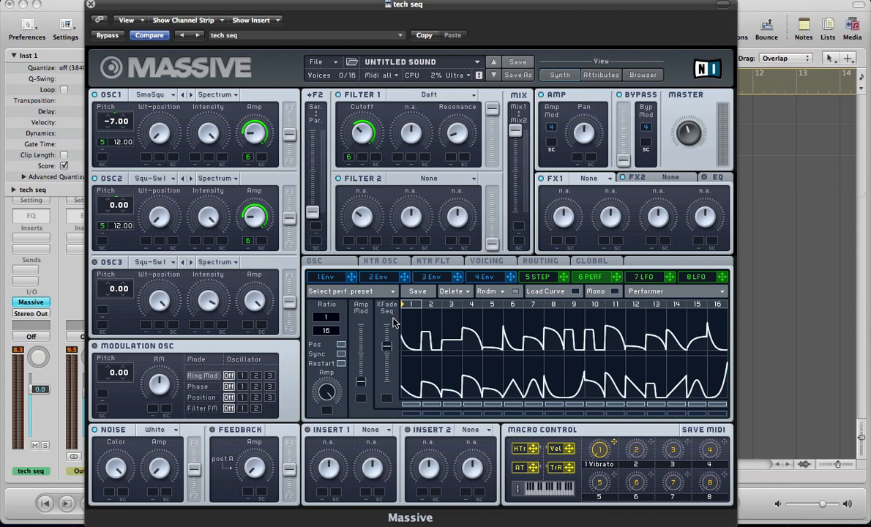
mouse_move(400, 352)
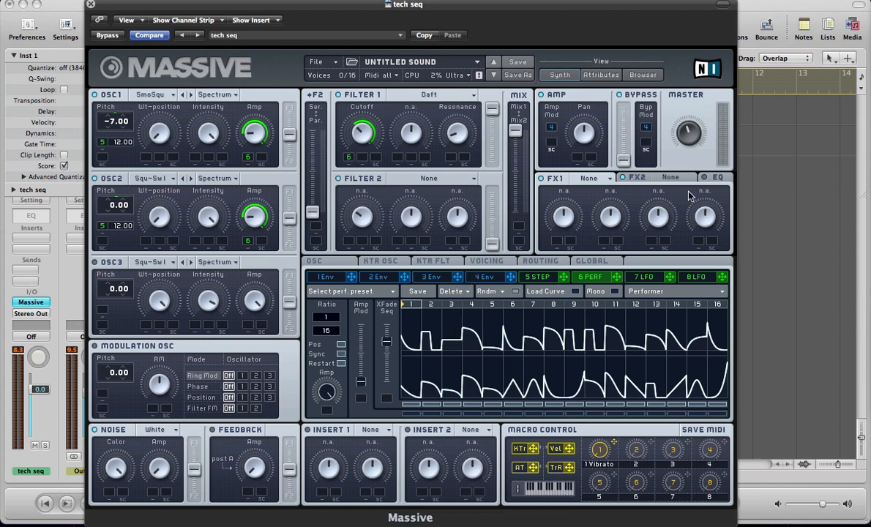
mouse_move(599, 196)
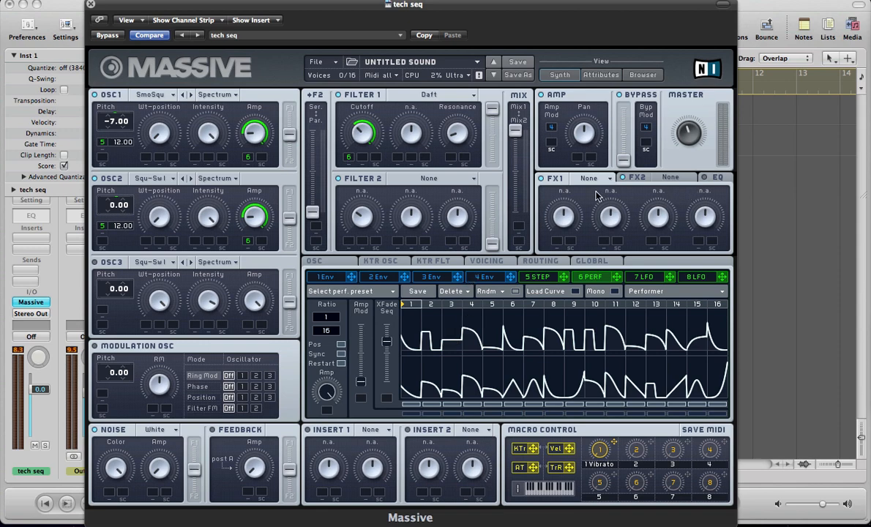
mouse_move(593, 183)
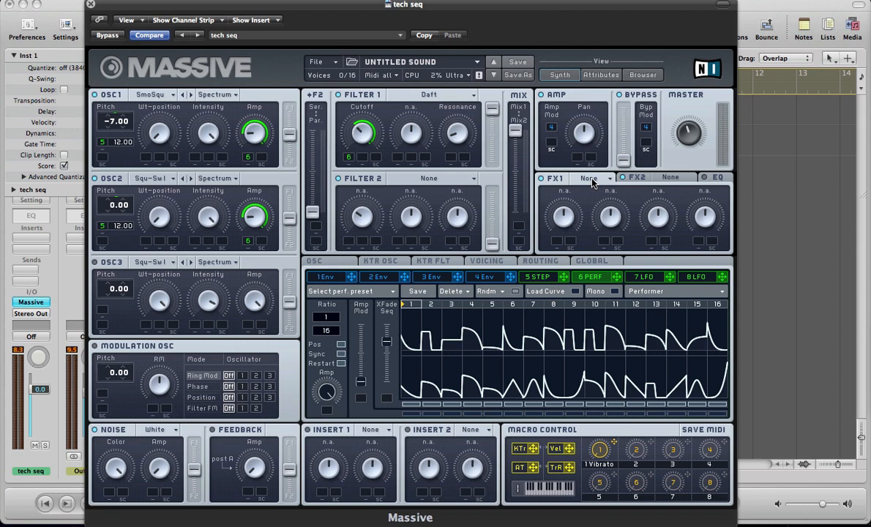
- Load a Reverb into the first effects slot
click(591, 178)
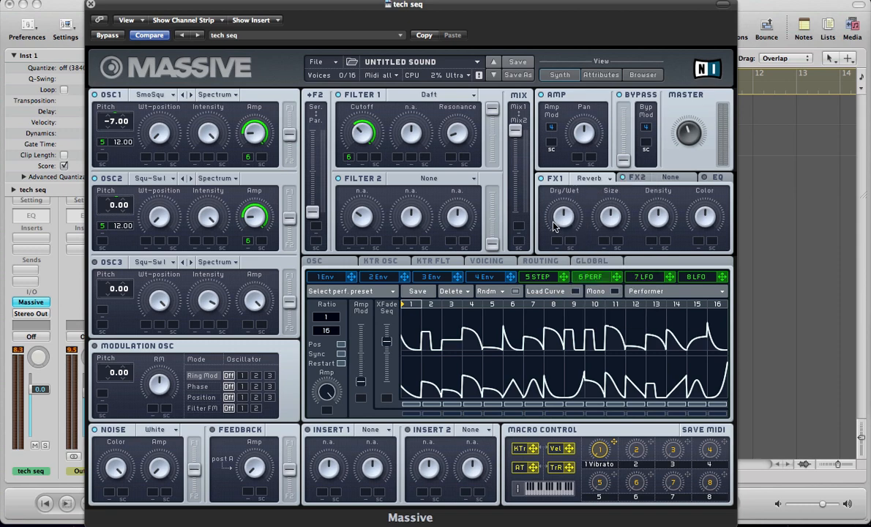
mouse_move(651, 208)
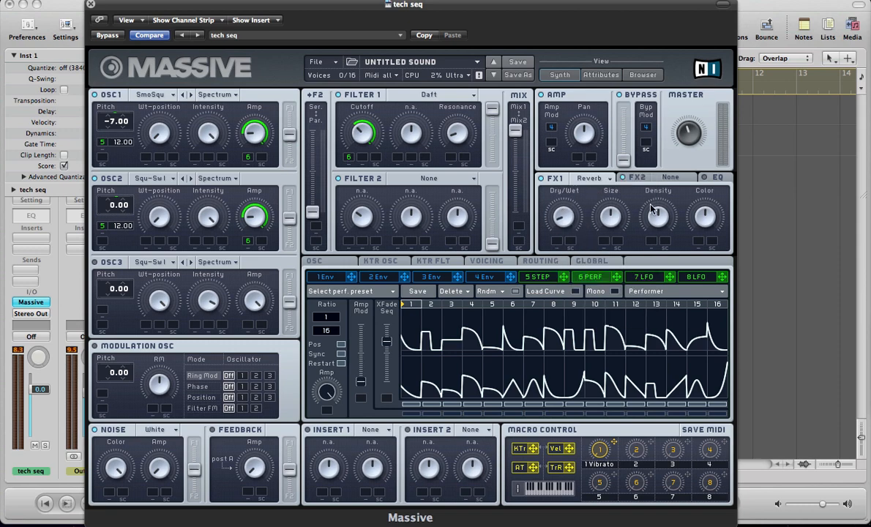
mouse_move(554, 219)
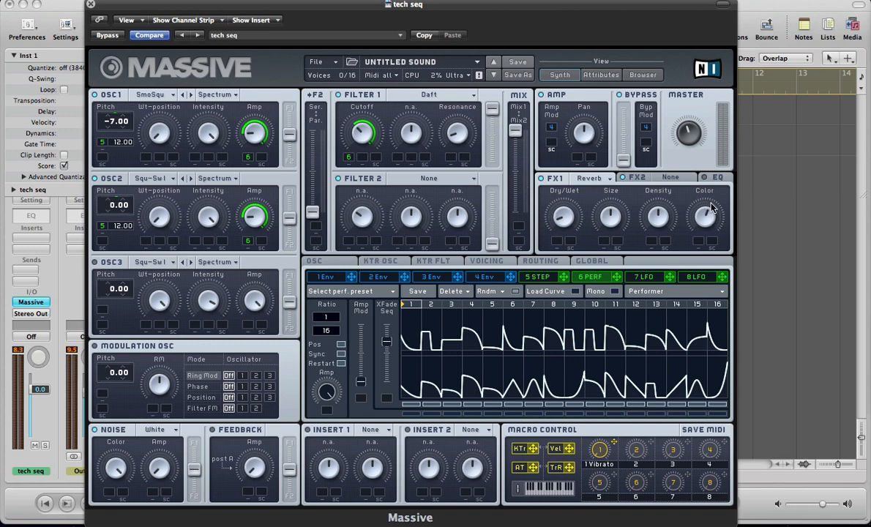
mouse_move(708, 205)
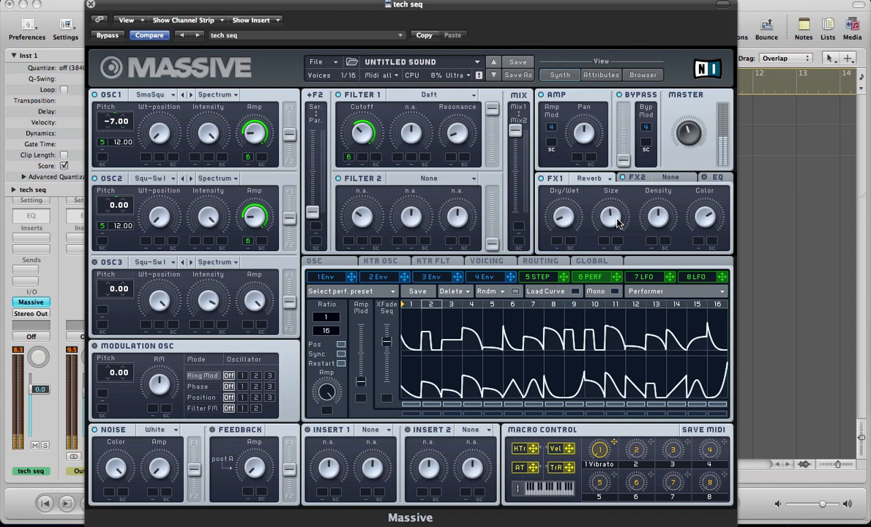
mouse_move(654, 177)
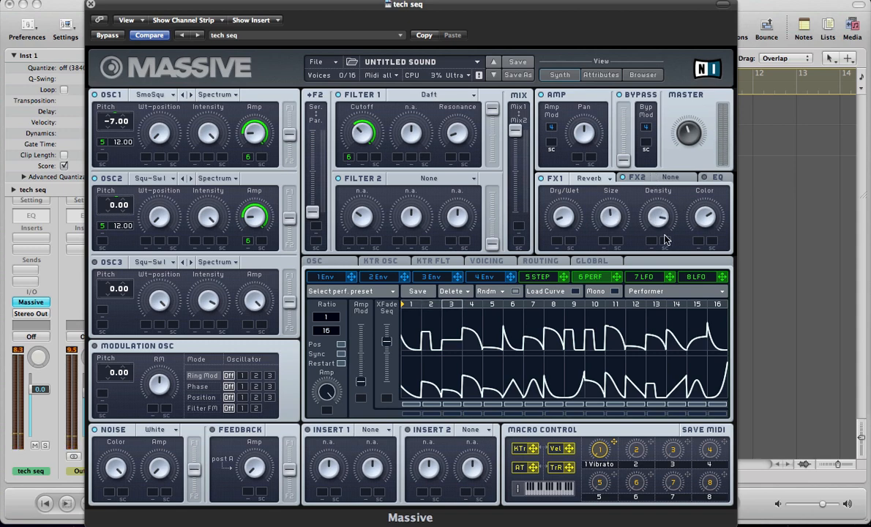
- Load a Delay Synced effect into the second slot
click(669, 177)
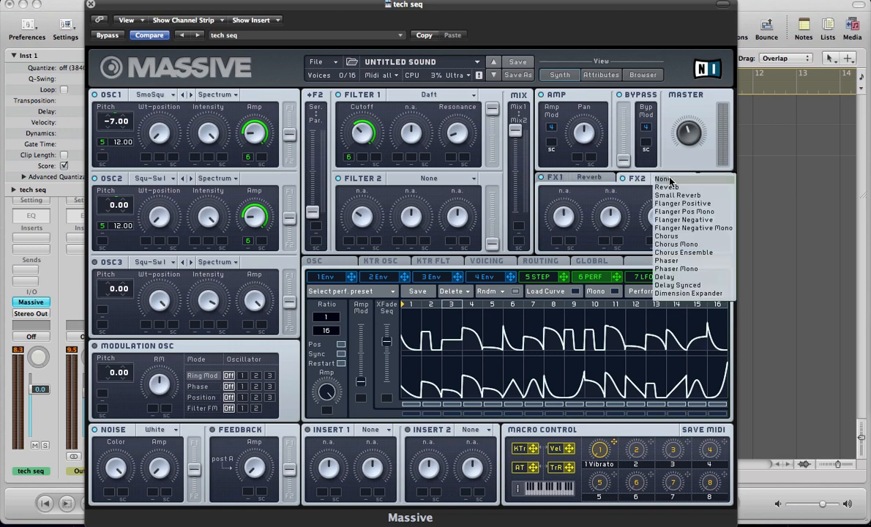
click(667, 277)
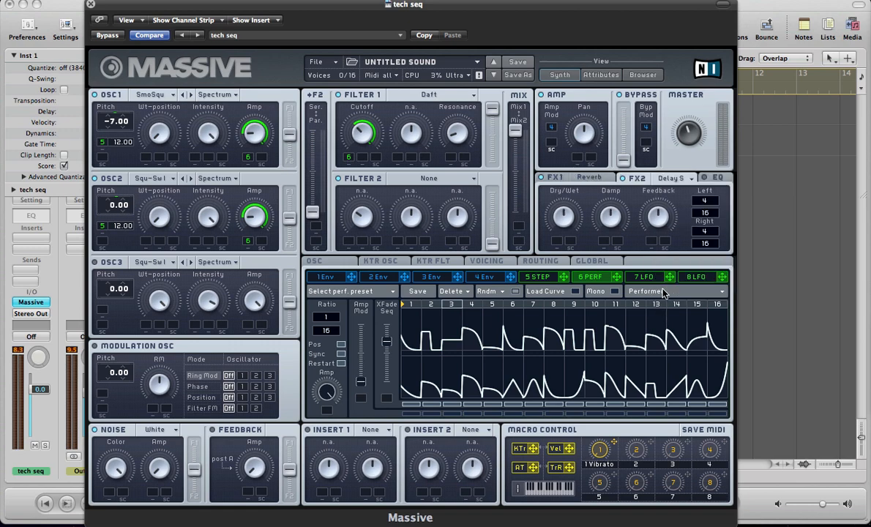
mouse_move(664, 266)
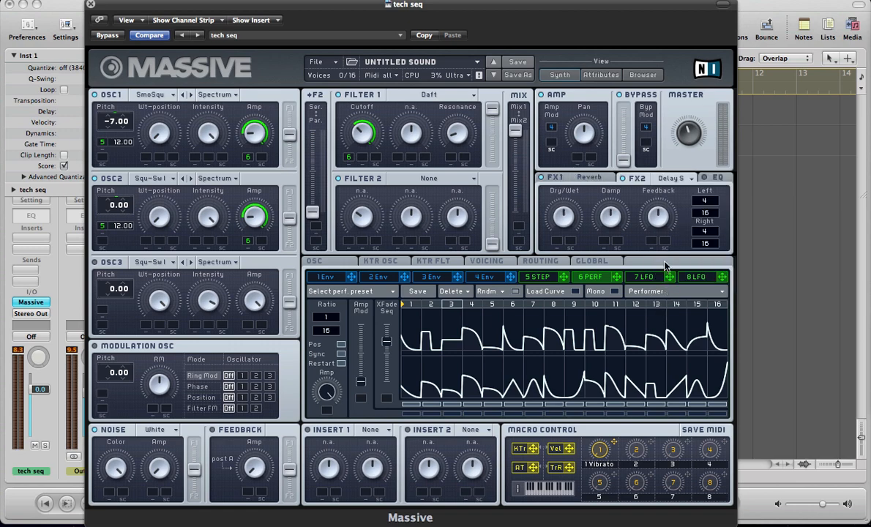
mouse_move(708, 260)
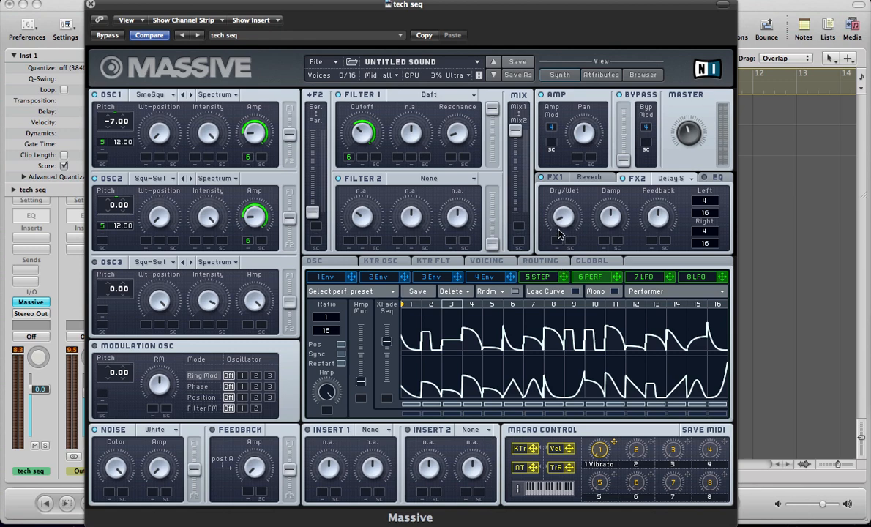
mouse_move(611, 218)
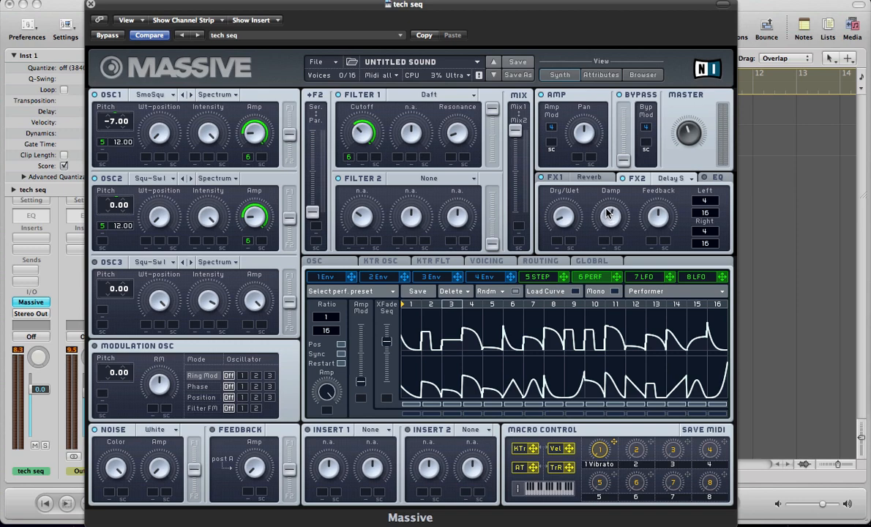
mouse_move(607, 214)
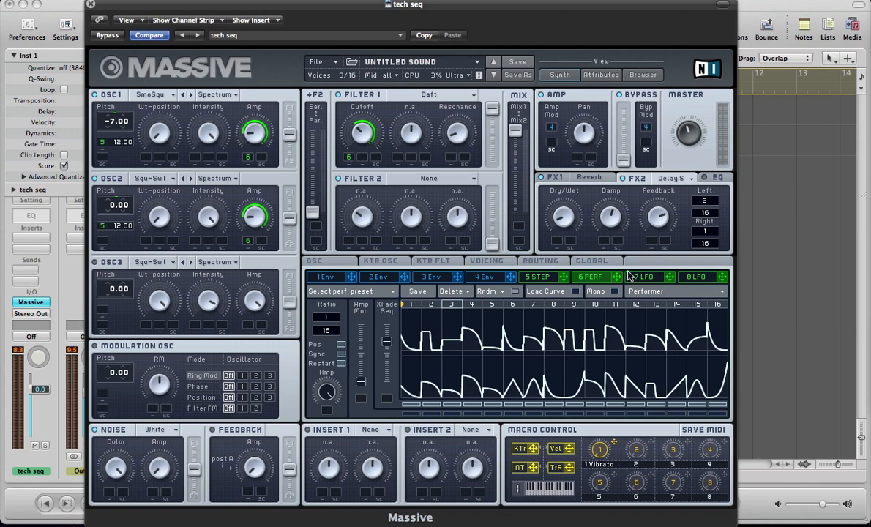
- Make modulator 7 a Stepper and raise steps in its delay-send pattern
click(646, 276)
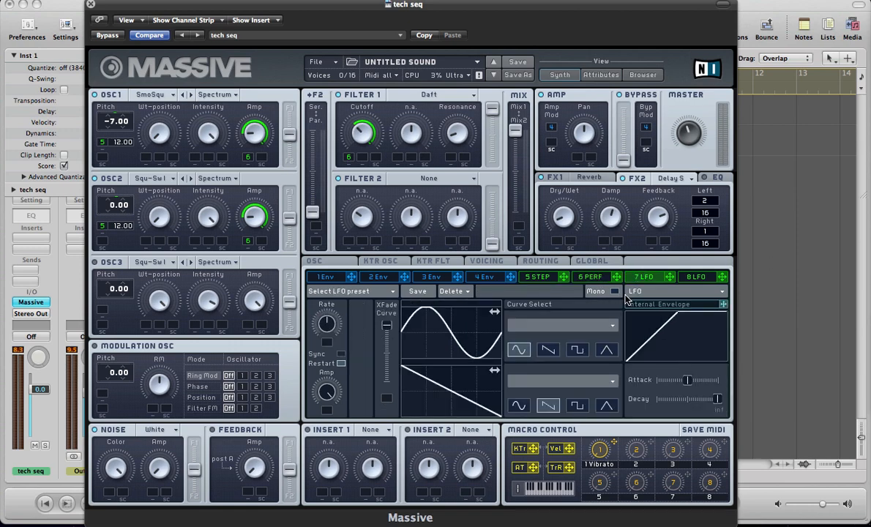
click(673, 304)
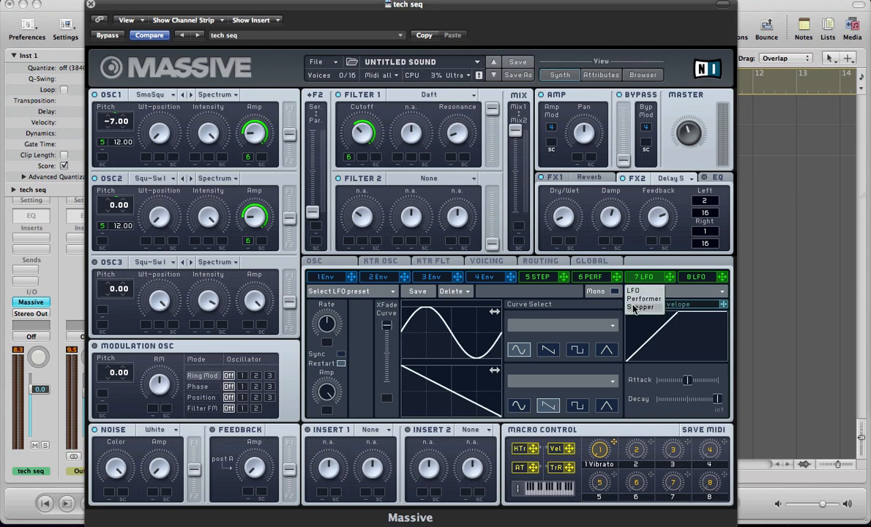
click(643, 291)
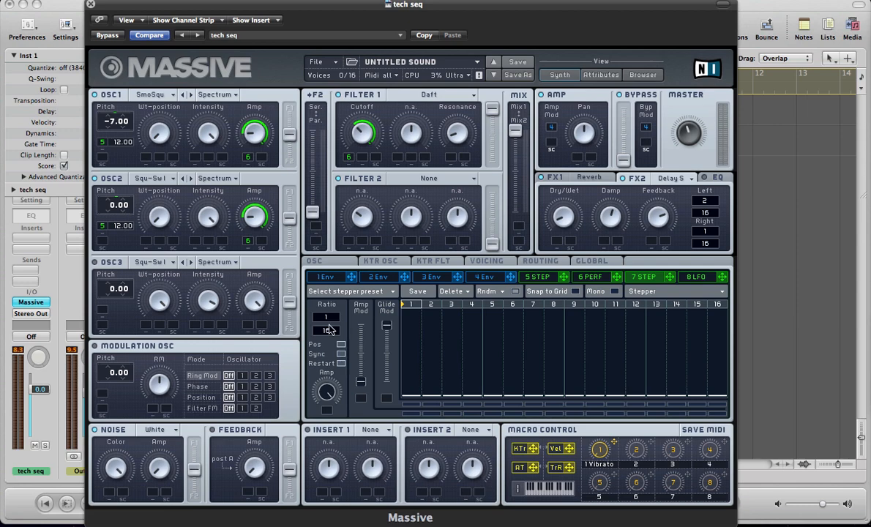
mouse_move(330, 350)
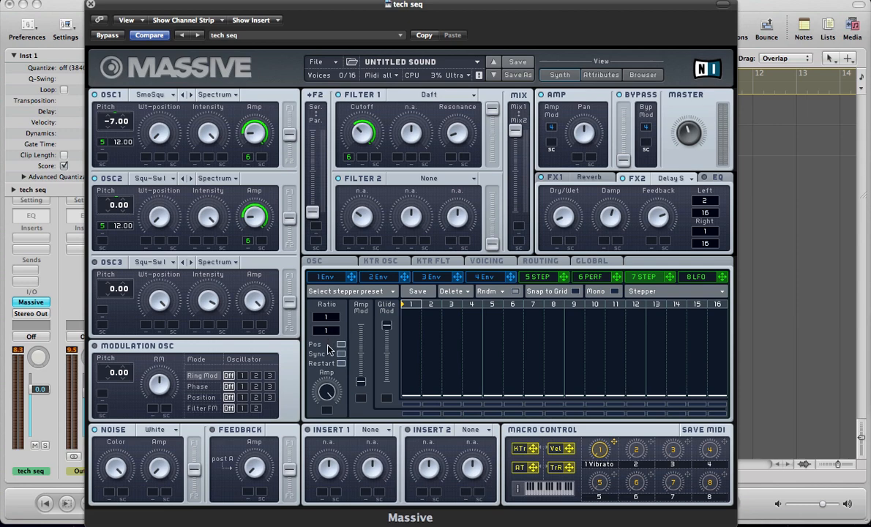
mouse_move(461, 355)
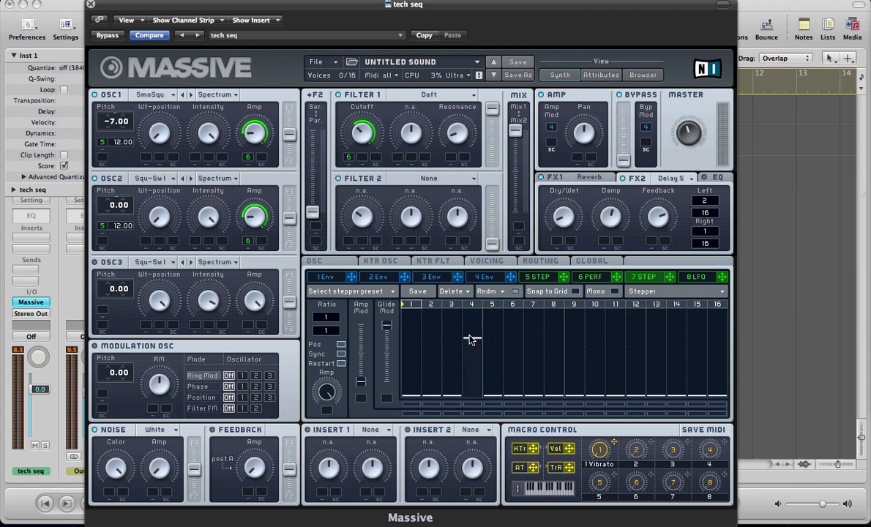
click(553, 338)
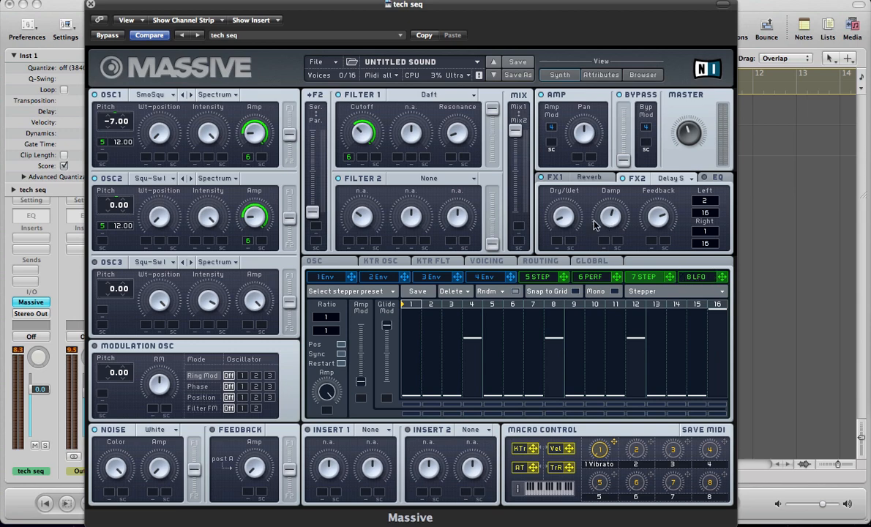
mouse_move(532, 217)
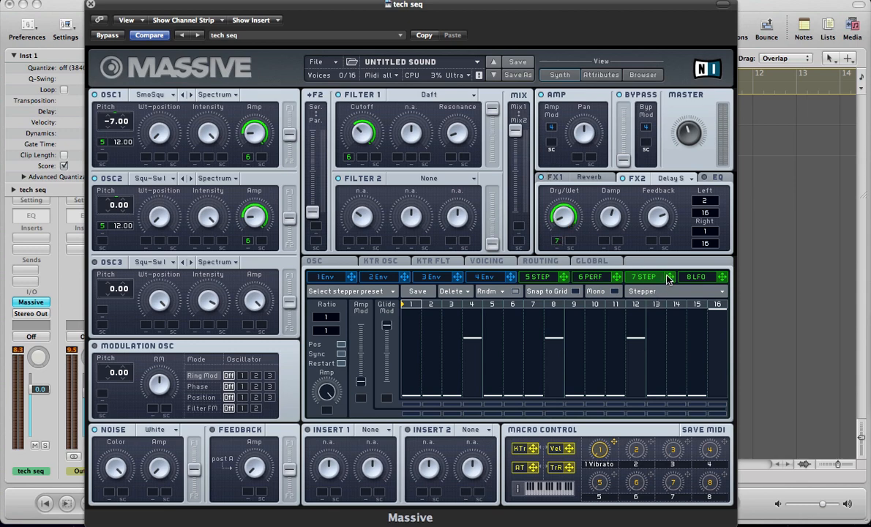
mouse_move(602, 243)
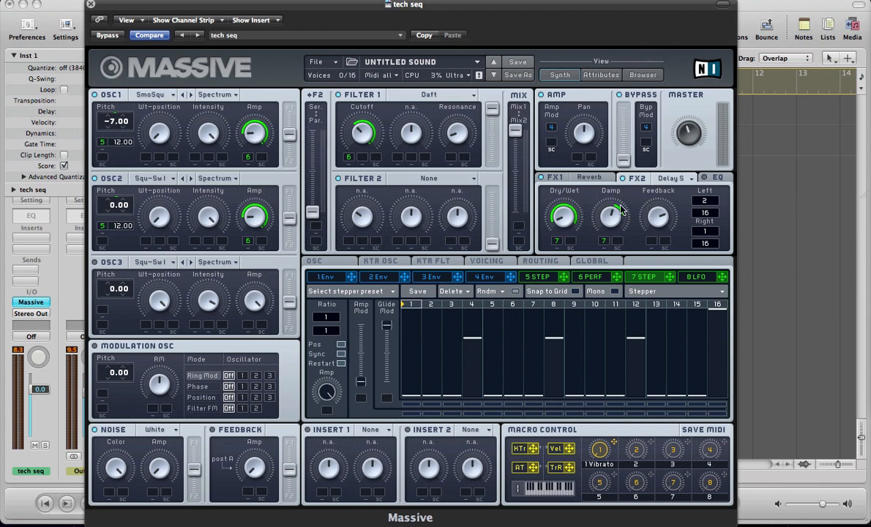
mouse_move(549, 212)
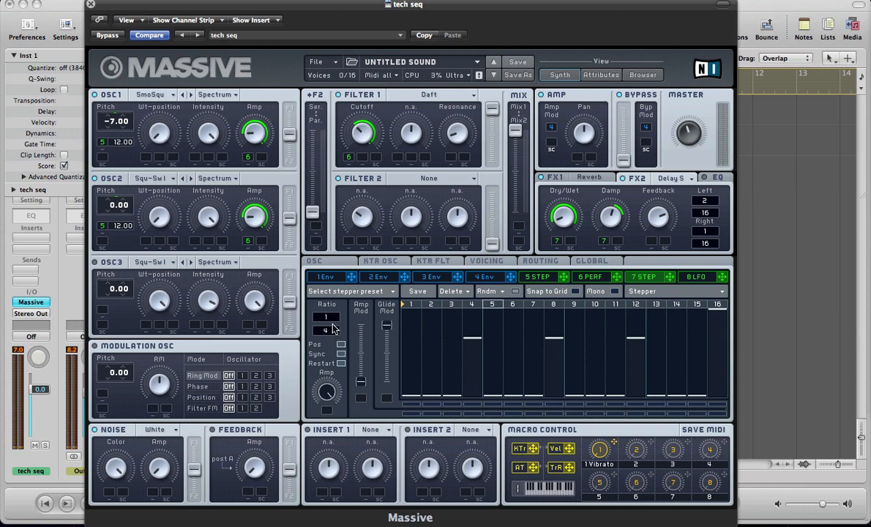
mouse_move(333, 328)
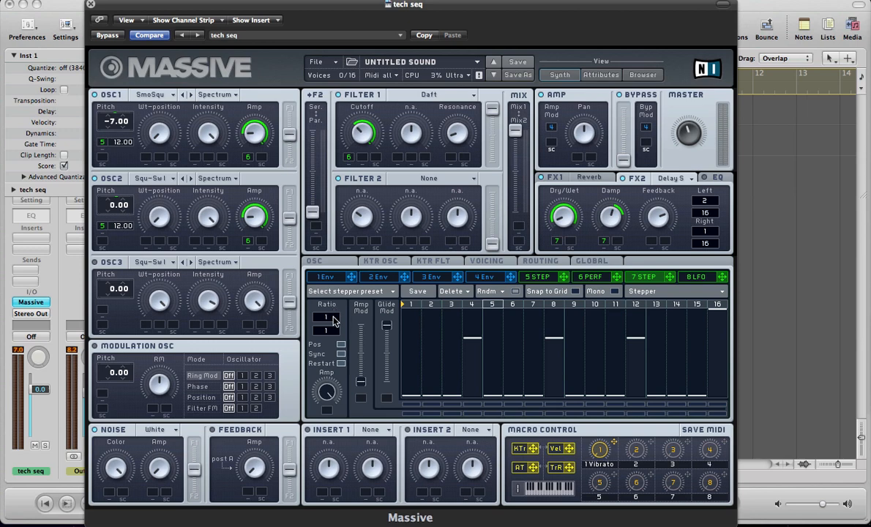
mouse_move(440, 315)
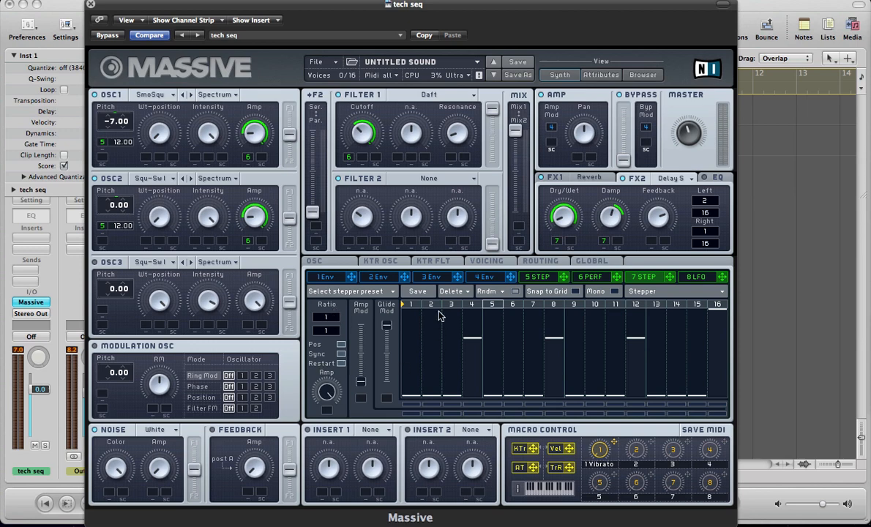
mouse_move(434, 232)
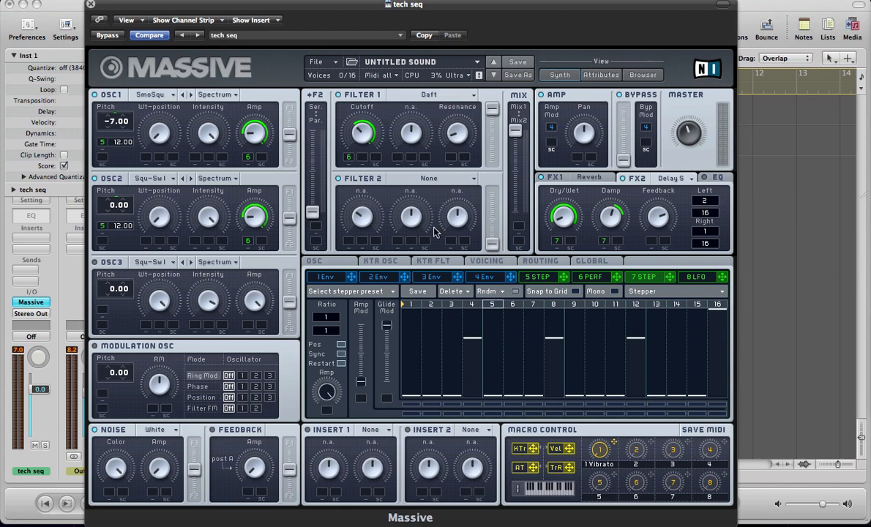
- Pull the upper KTR FLT curve points down to about 64 so it levels off above mid keys
click(433, 260)
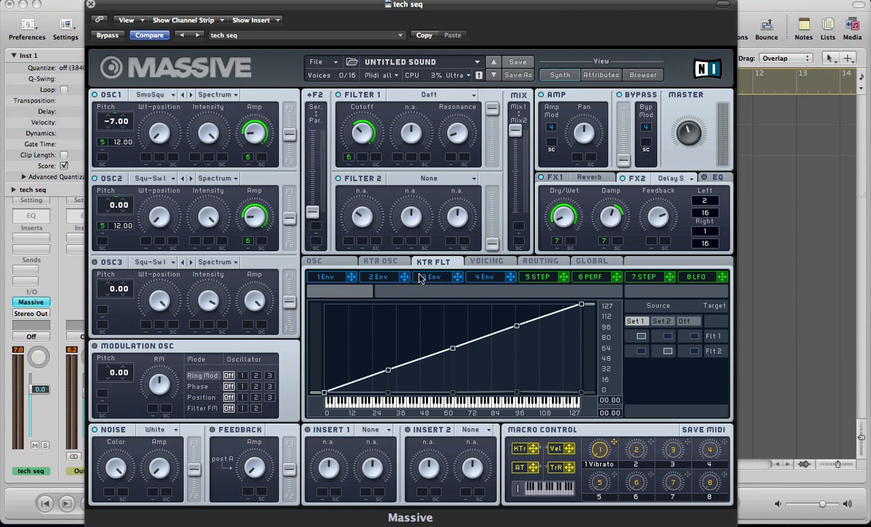
click(432, 277)
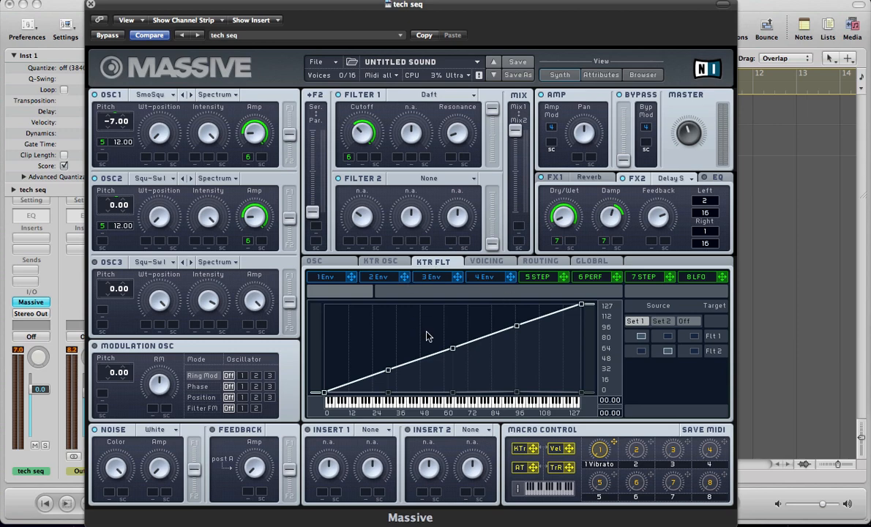
mouse_move(489, 391)
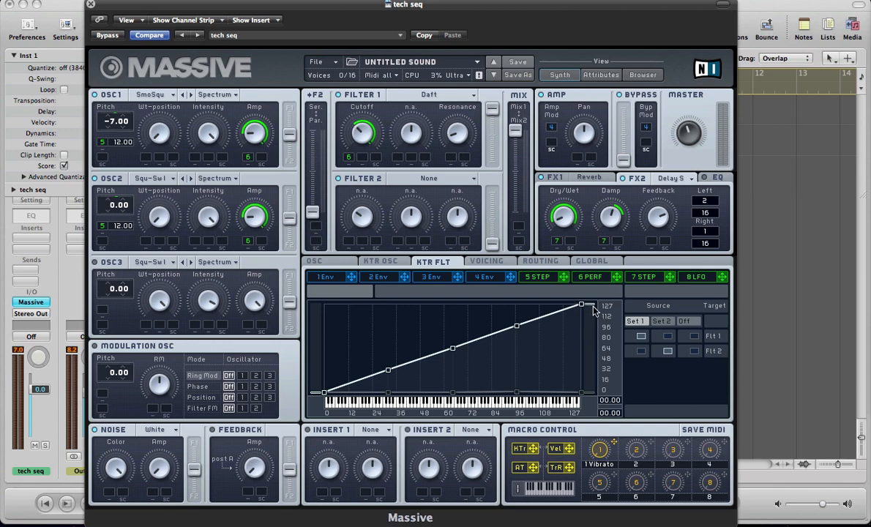
drag(582, 304, 516, 327)
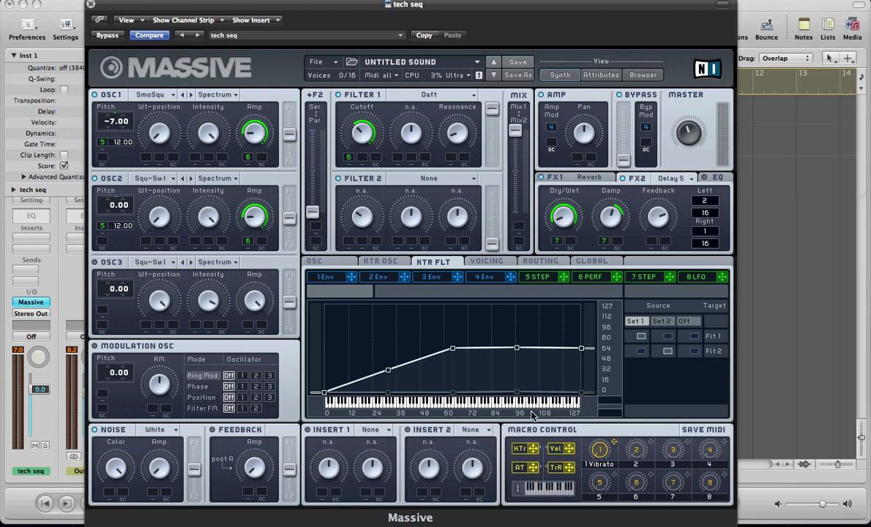
mouse_move(530, 370)
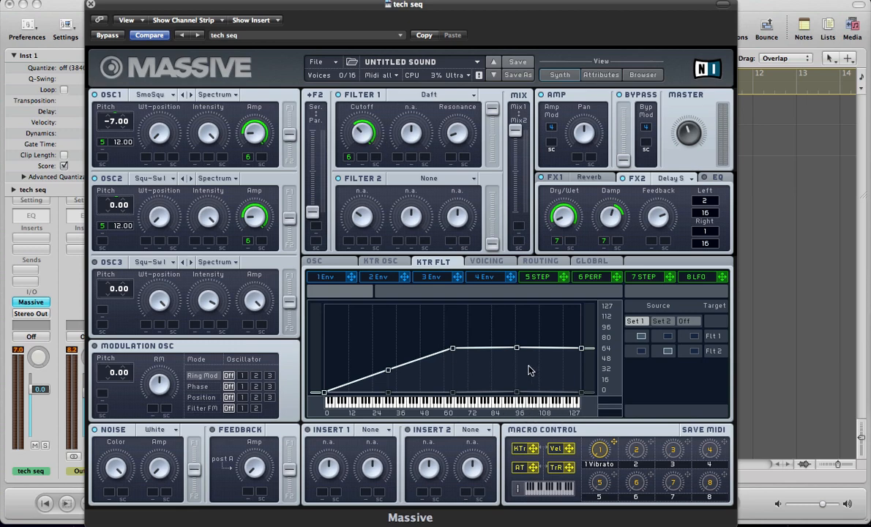
drag(516, 349, 452, 348)
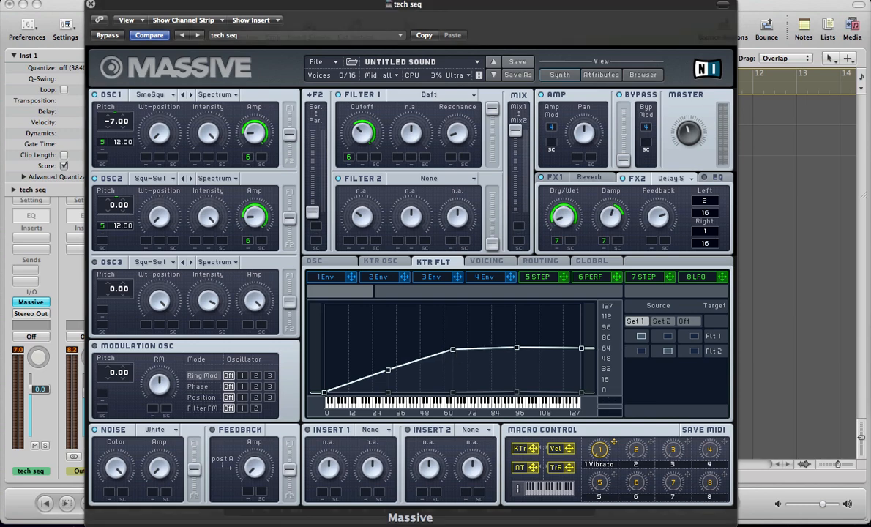
mouse_move(450, 364)
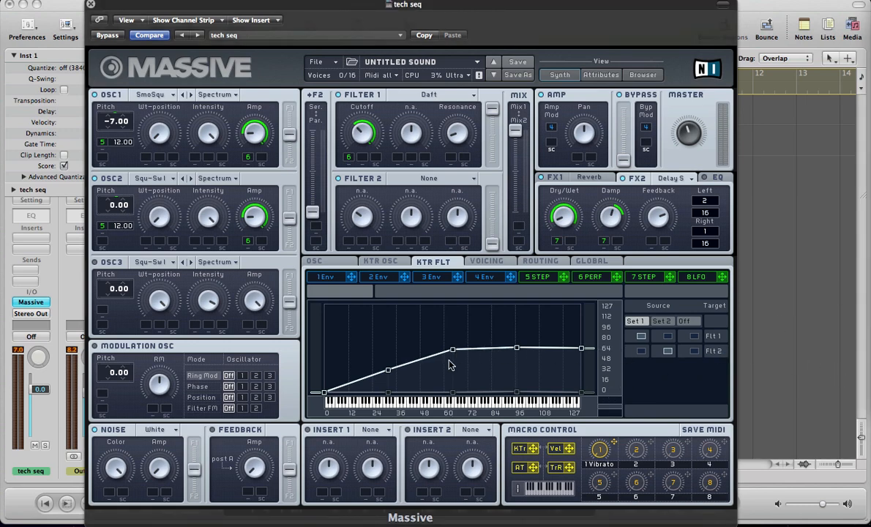
mouse_move(366, 326)
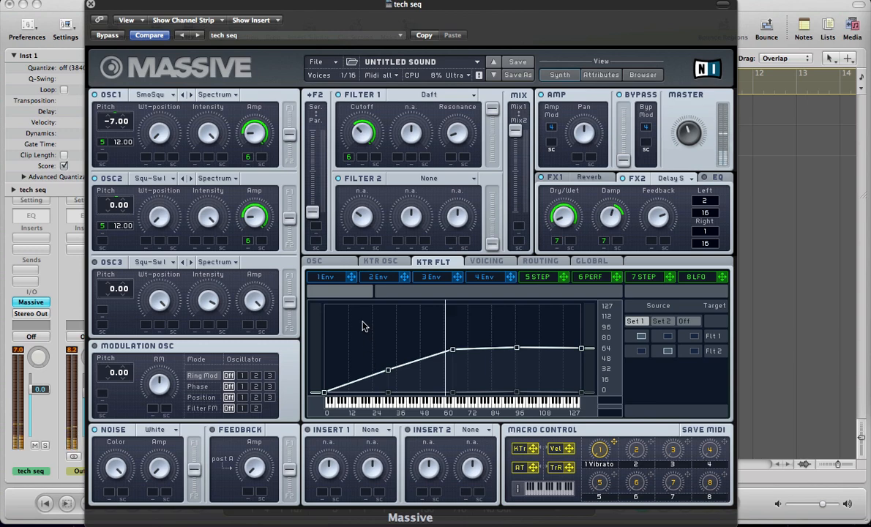
mouse_move(597, 424)
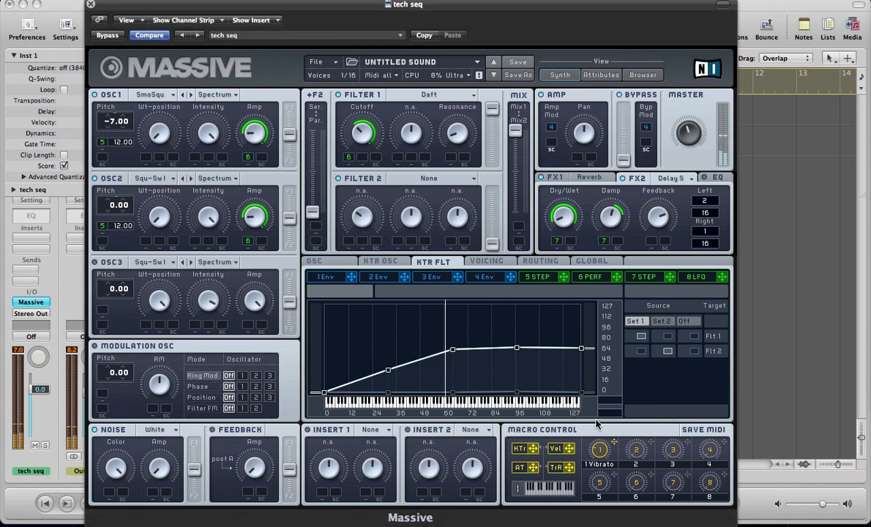
mouse_move(595, 428)
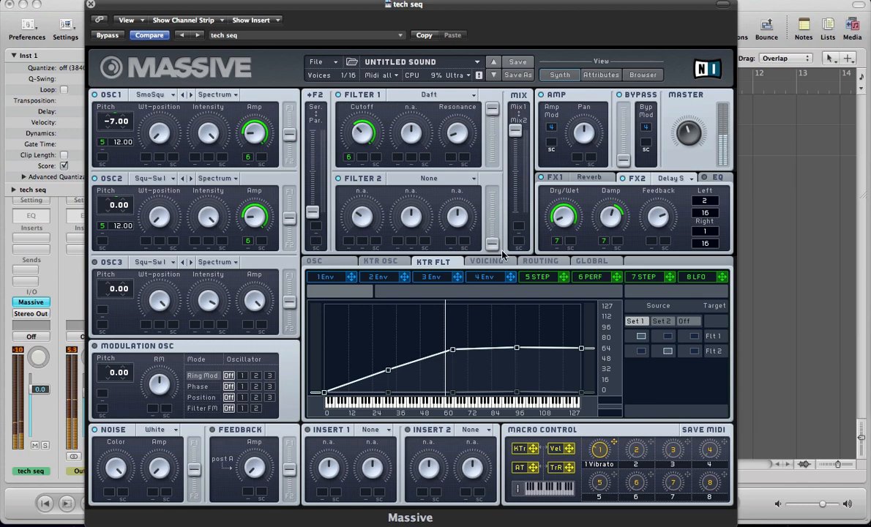
mouse_move(476, 133)
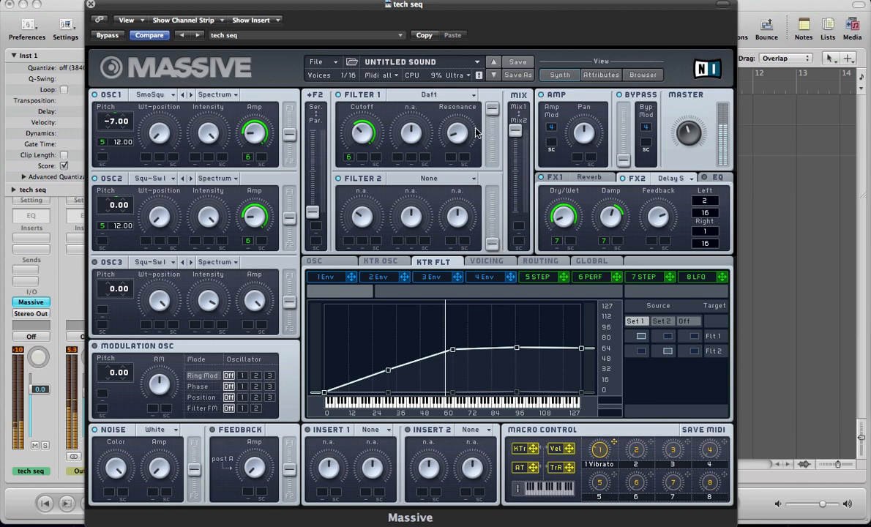
mouse_move(489, 278)
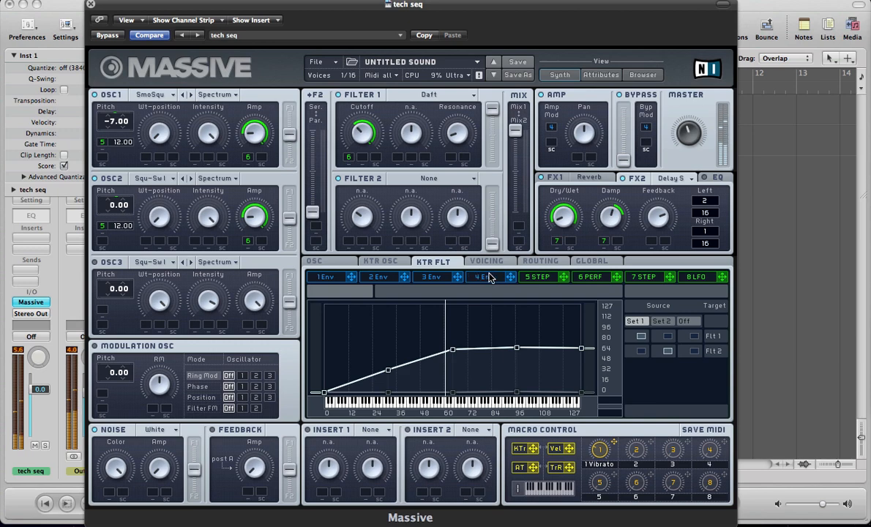
- Switch between the 6 PERF and 5 STEP modulators, keeping the Performer's ratio at 1/16
click(590, 276)
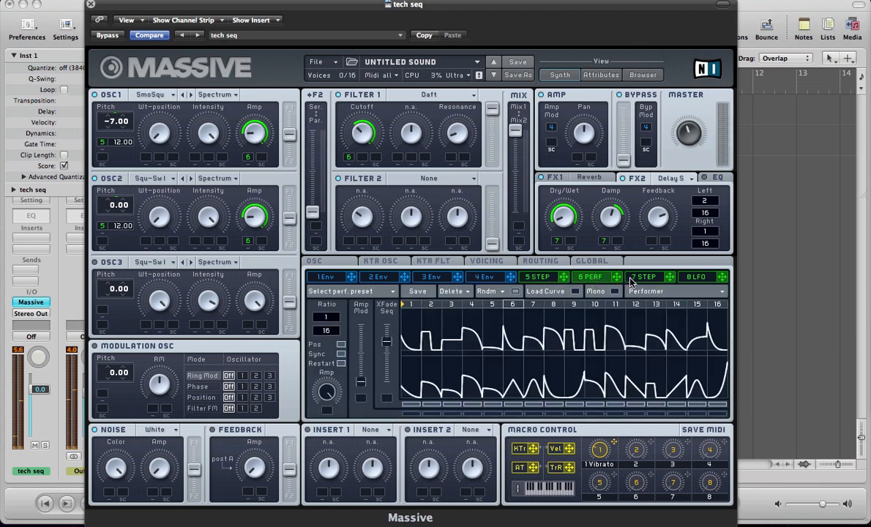
click(644, 276)
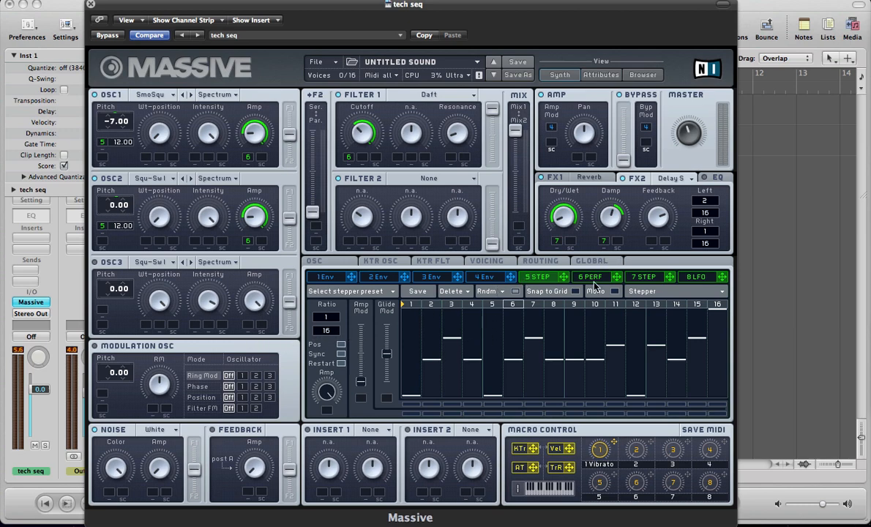
click(590, 277)
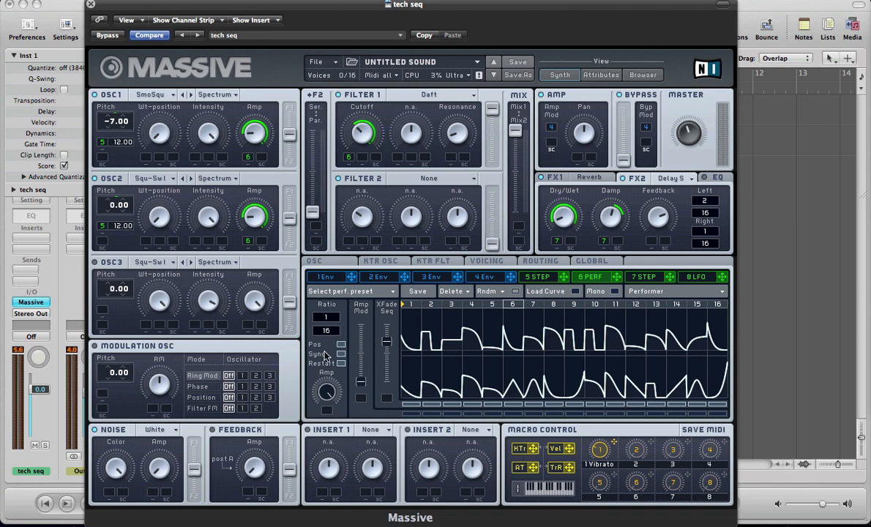
mouse_move(333, 336)
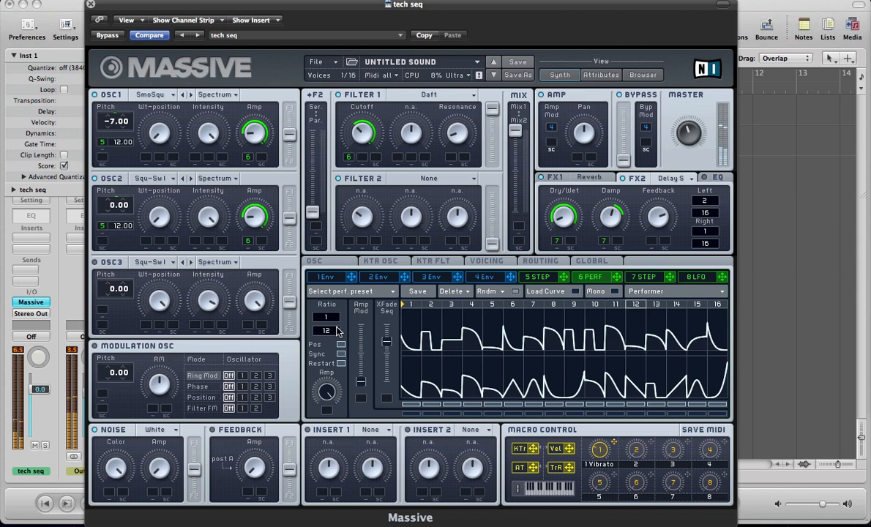
drag(327, 331, 326, 326)
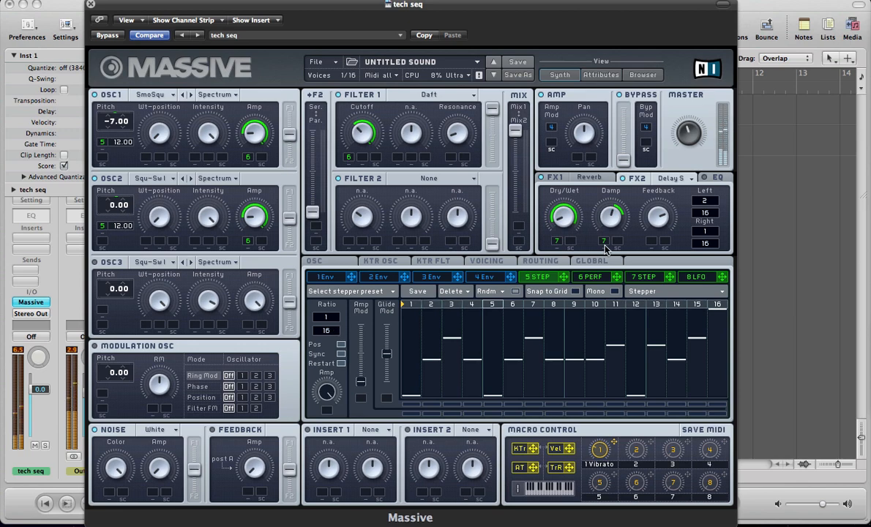
click(591, 277)
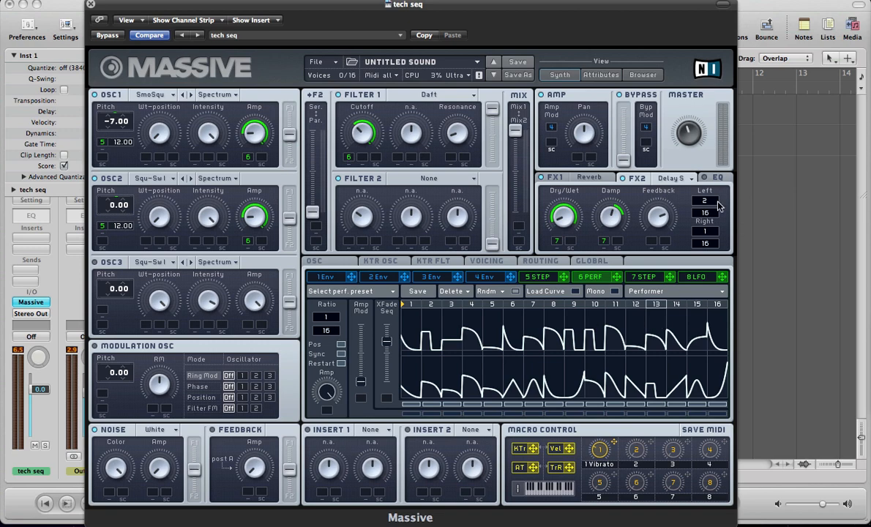
- Show the 7 STEP delay-send pattern with steps 4, 8, 12 and 16 raised at 1/1
click(646, 276)
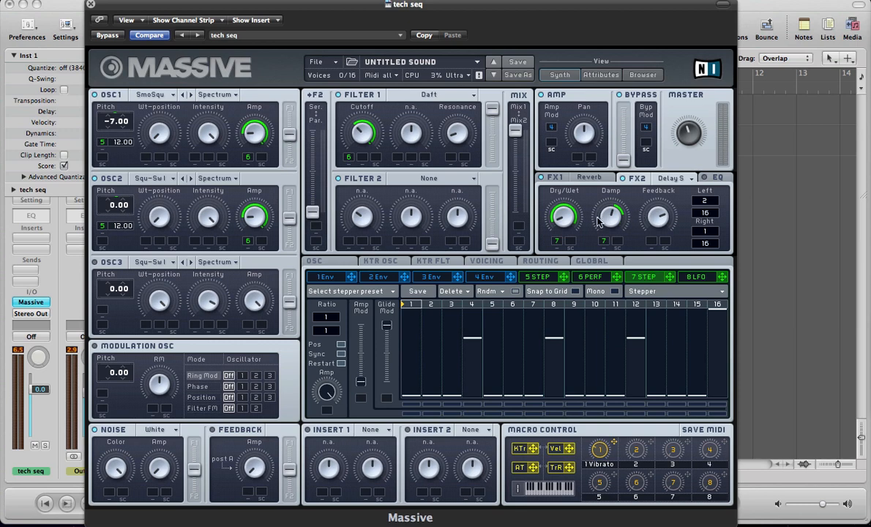
mouse_move(581, 224)
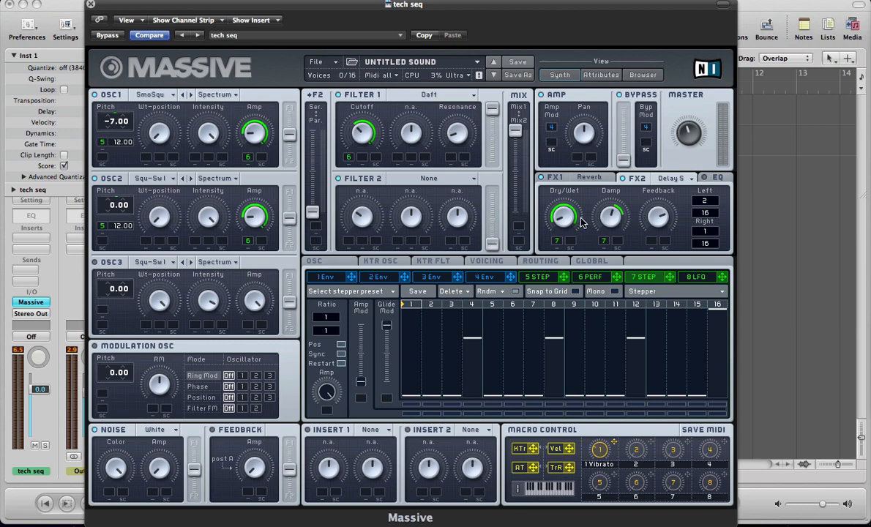